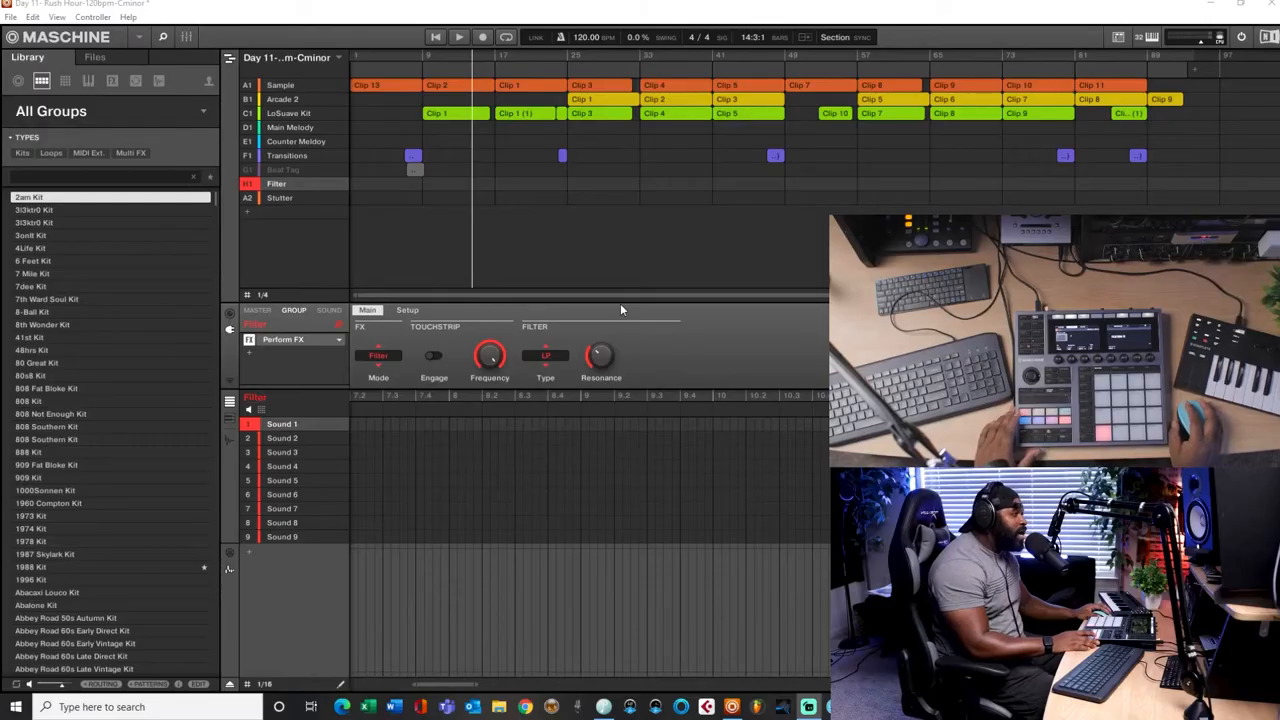
pyautogui.moveTo(475, 251)
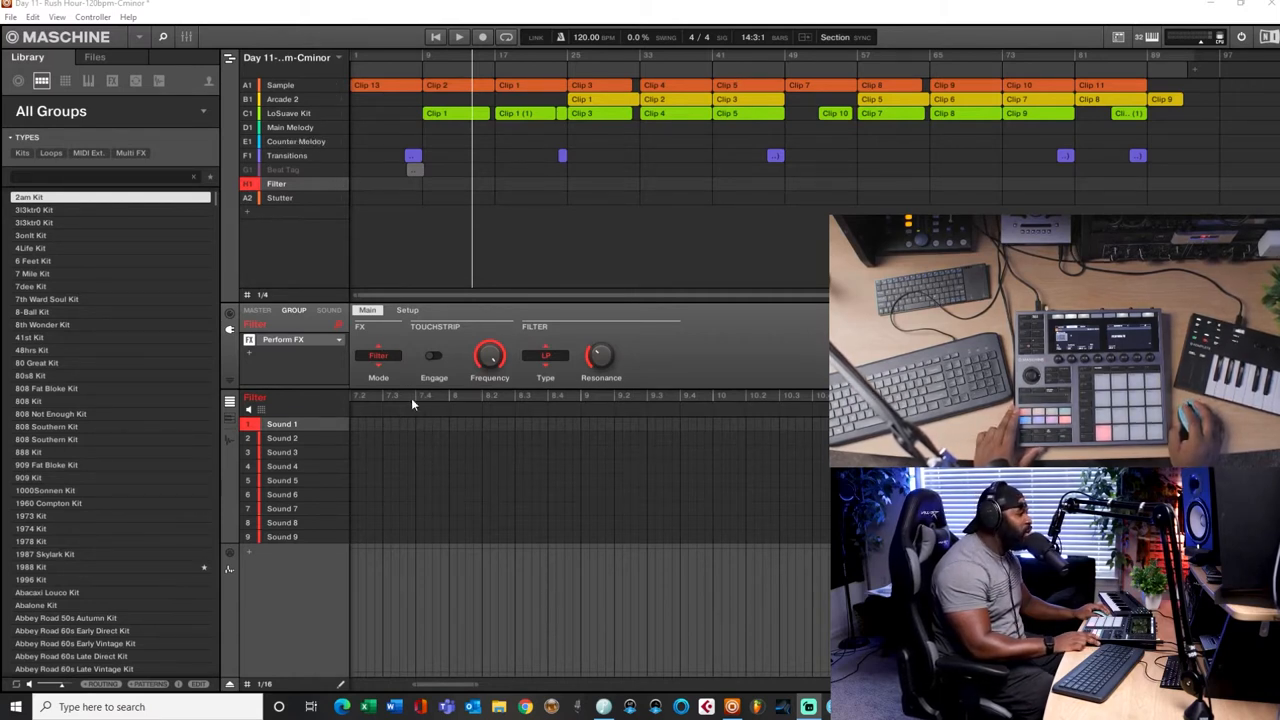
pyautogui.moveTo(657, 349)
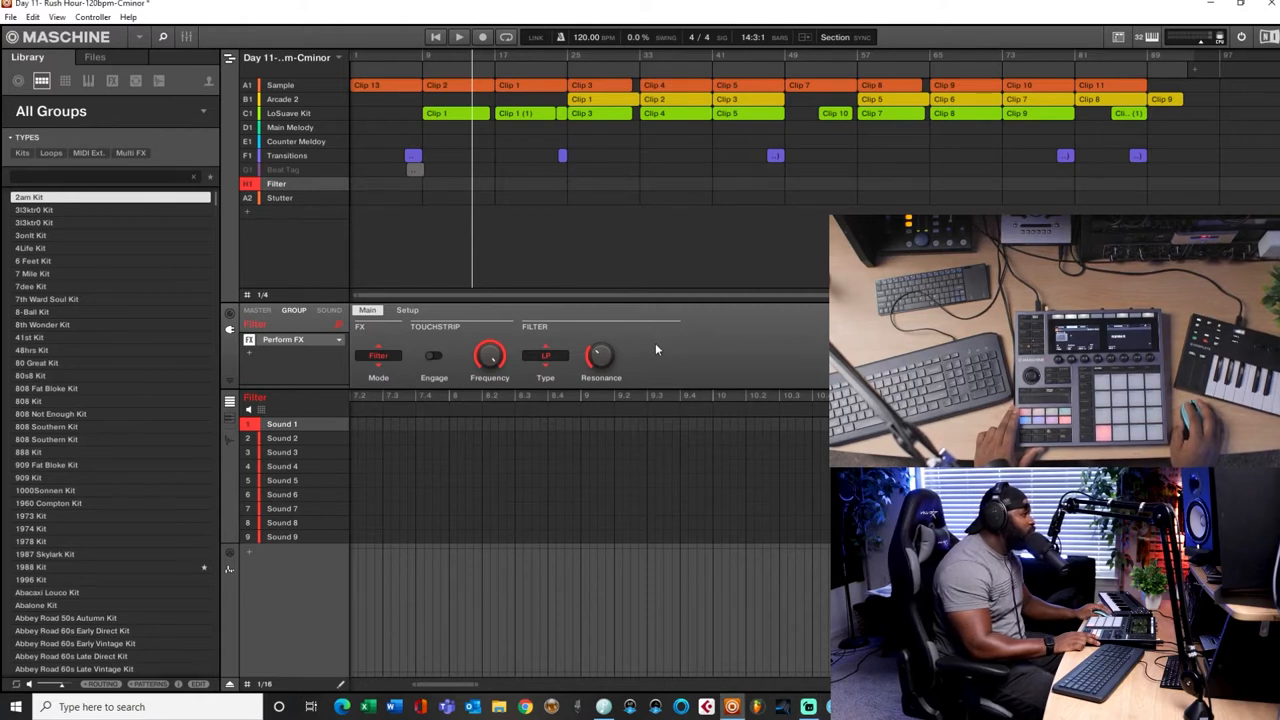
pyautogui.moveTo(615, 317)
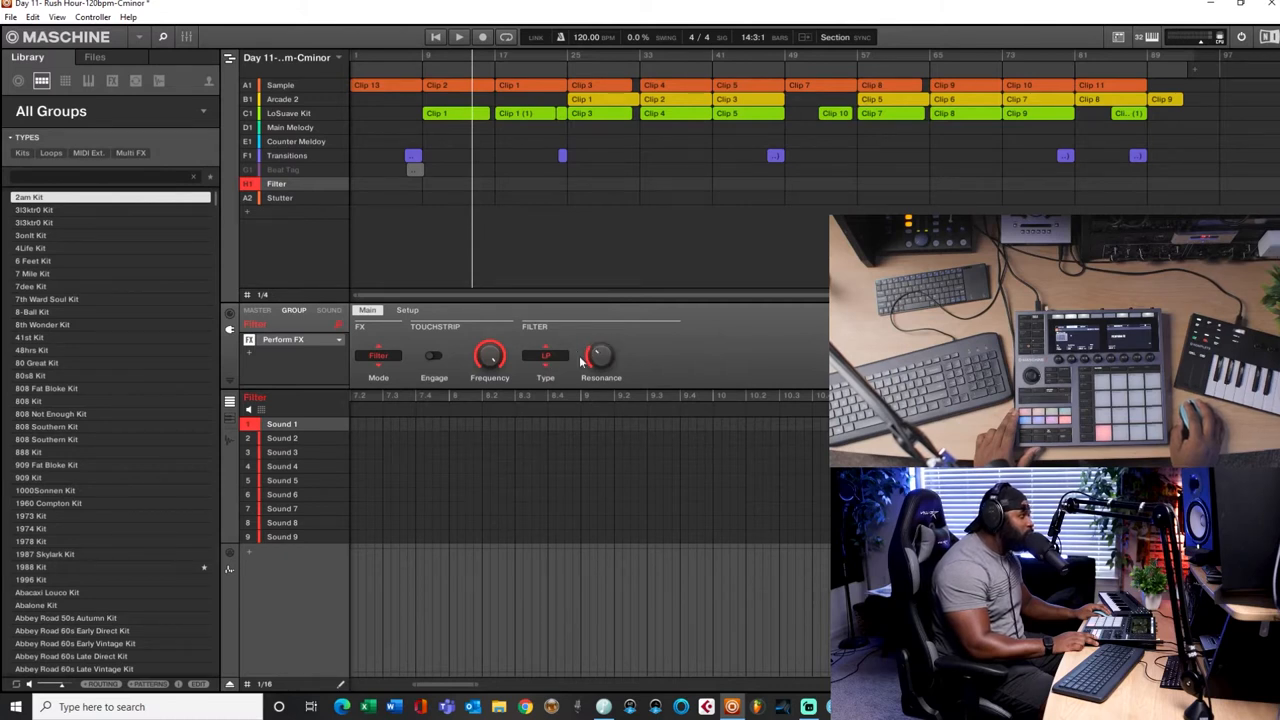
pyautogui.moveTo(600, 333)
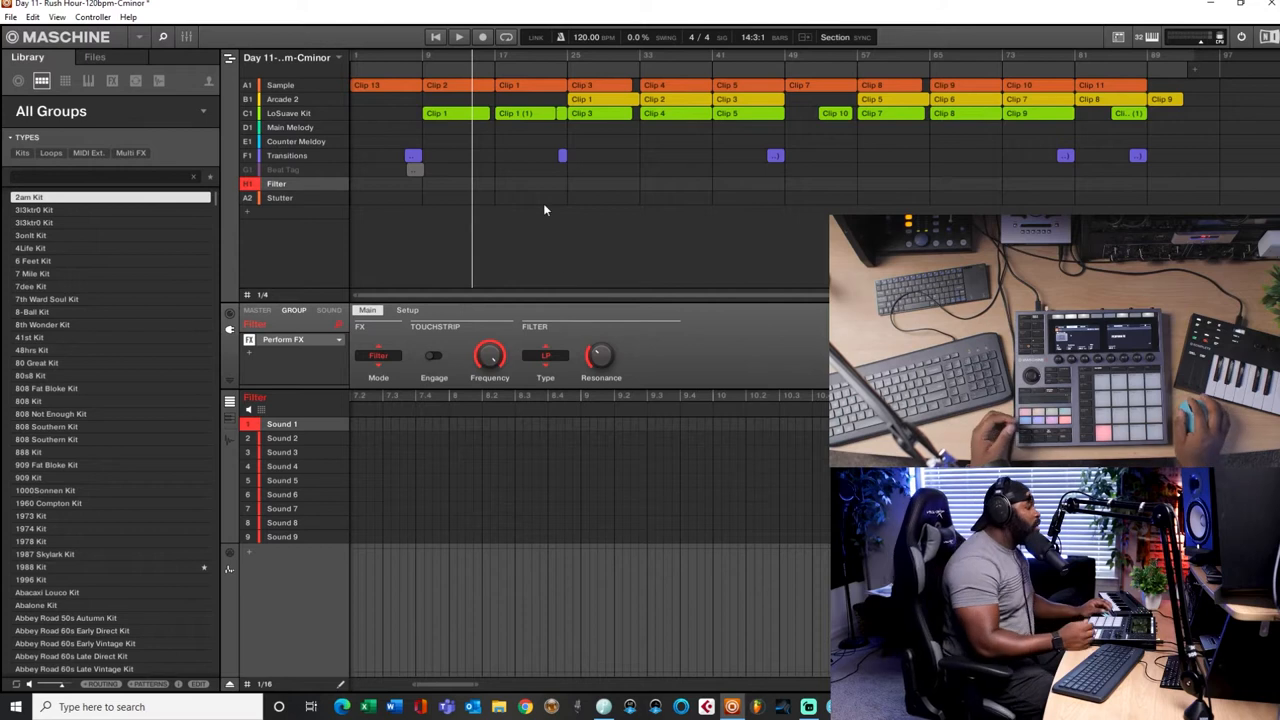
pyautogui.moveTo(448, 242)
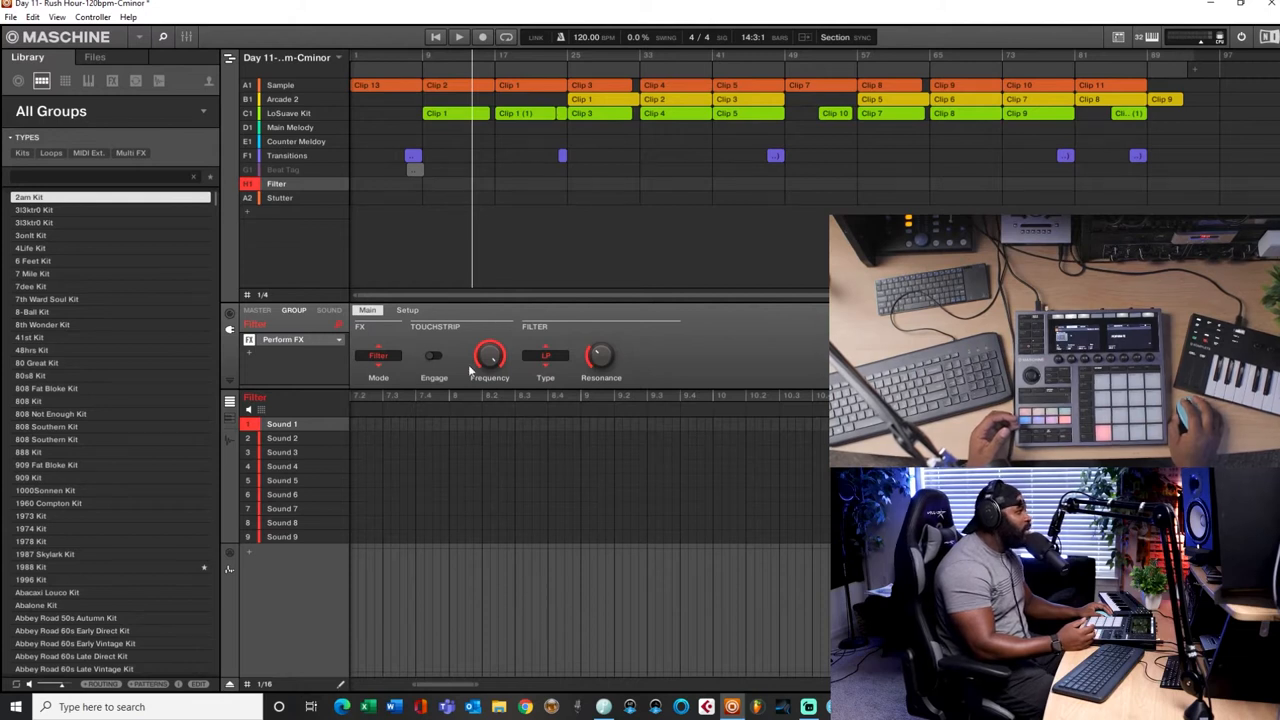
pyautogui.moveTo(645, 352)
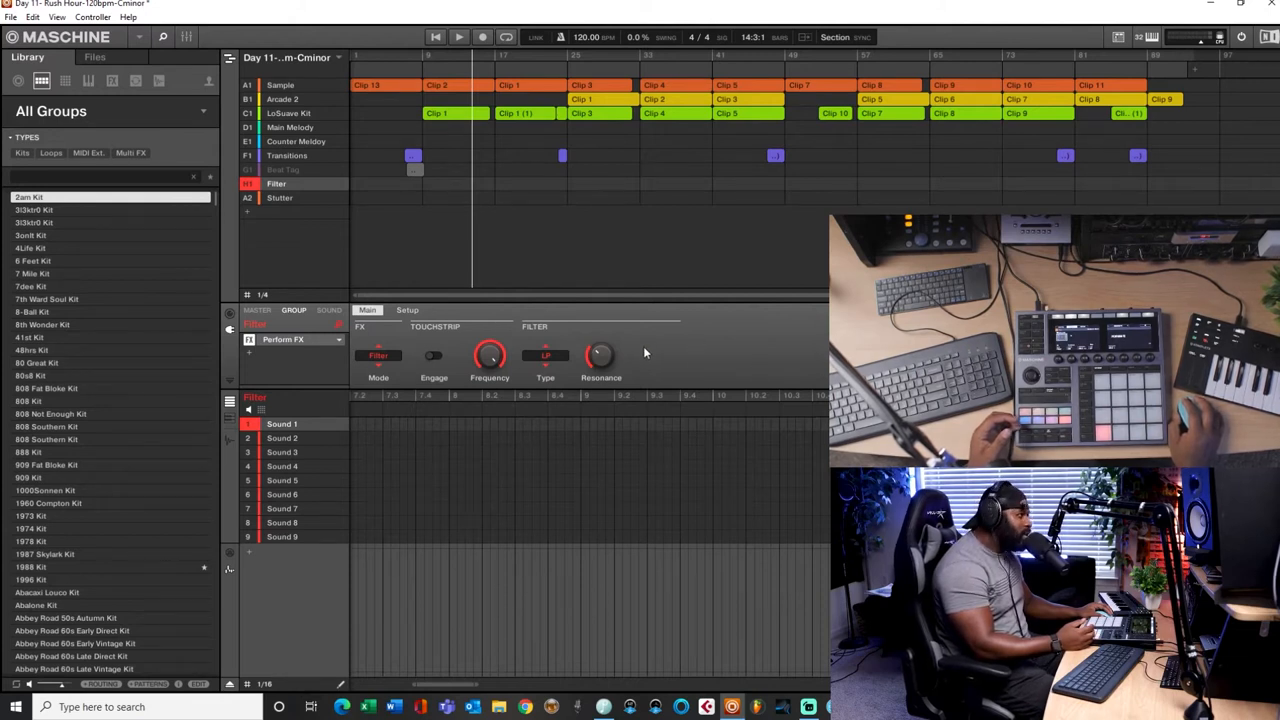
pyautogui.moveTo(494, 390)
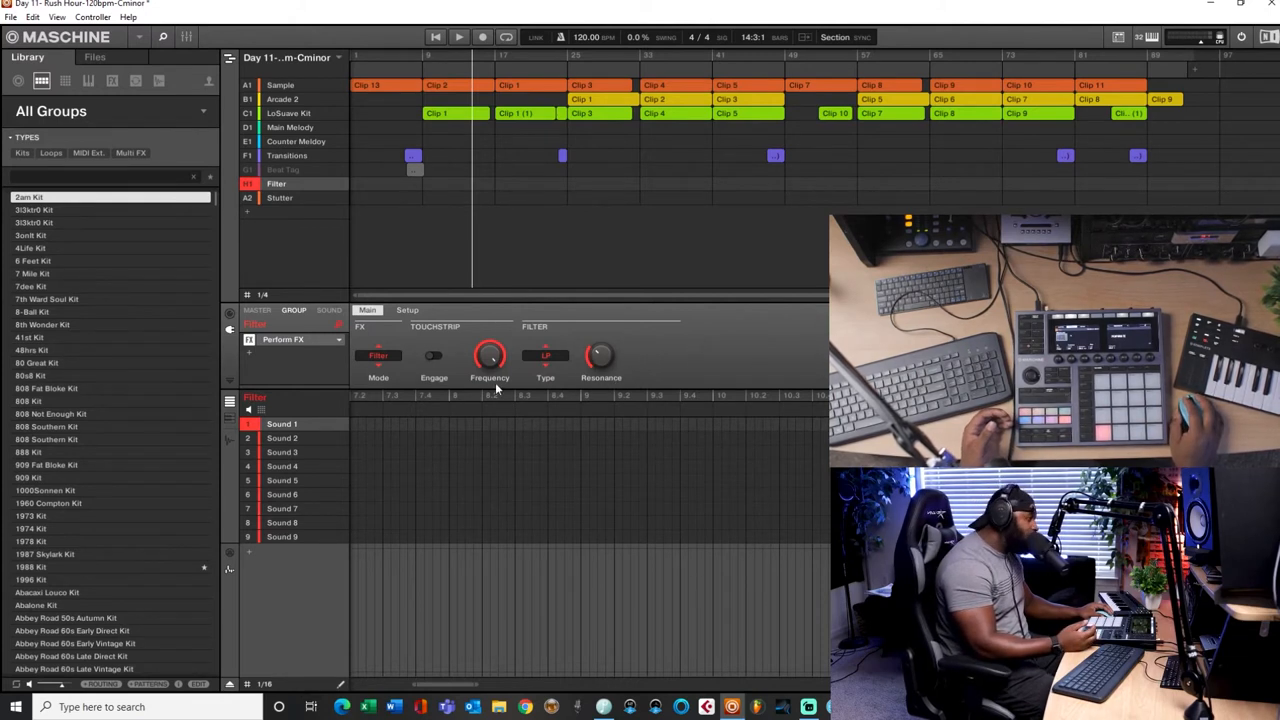
# Sweep the Filter group's Perform FX frequency down and start recording it into a clip
pyautogui.moveTo(490, 355); pyautogui.dragTo(495, 360)
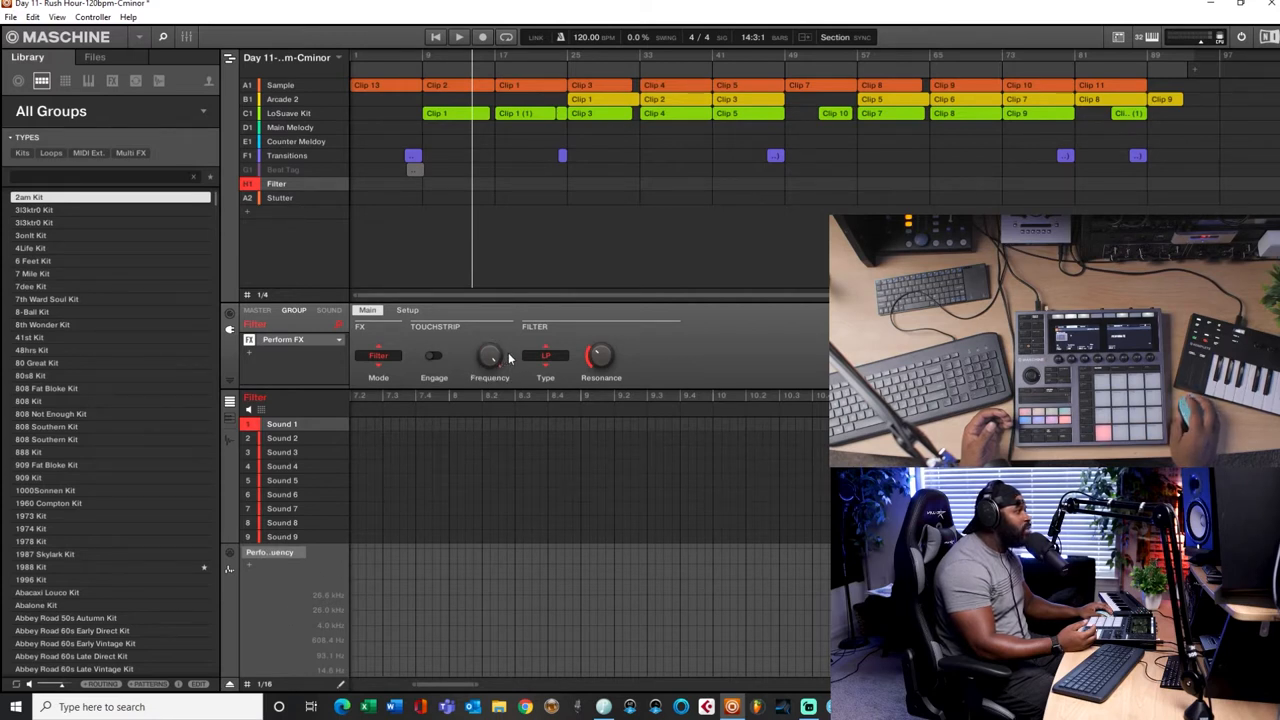
pyautogui.moveTo(489, 355); pyautogui.dragTo(489, 345)
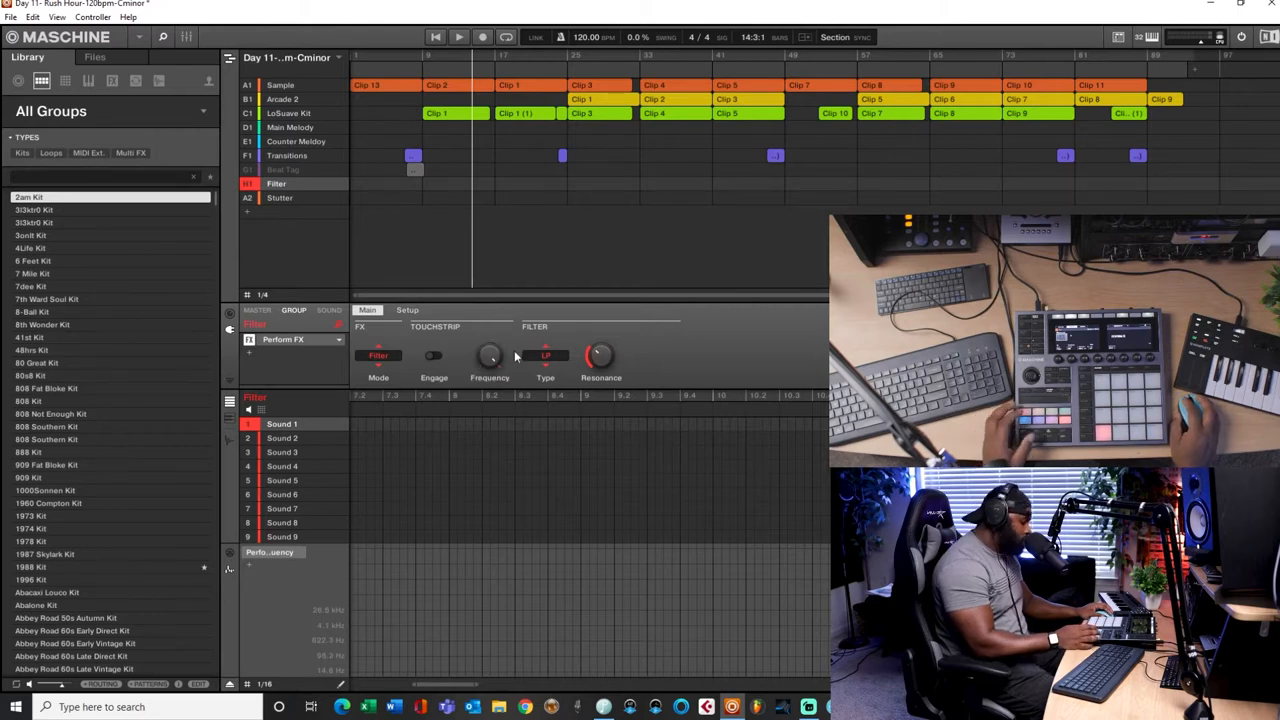
pyautogui.click(458, 37)
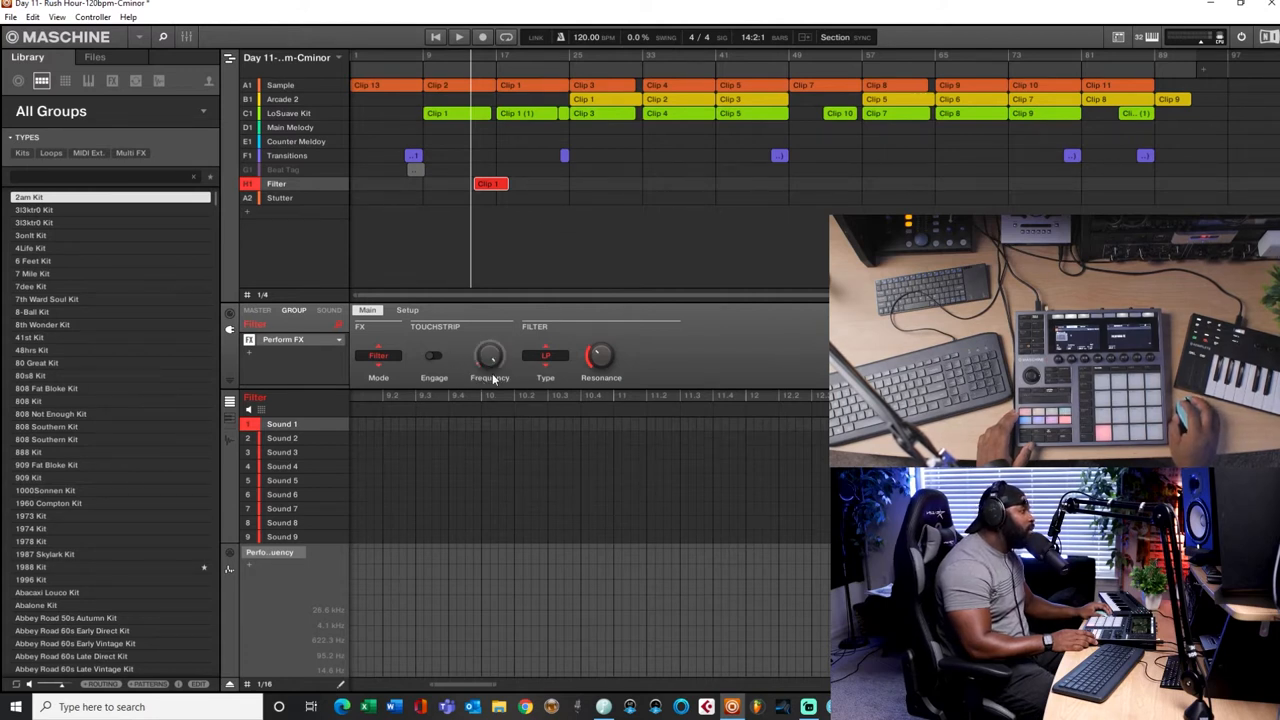
# Engage the Filter Perform FX and play the song through the new Filter clip
pyautogui.click(433, 355)
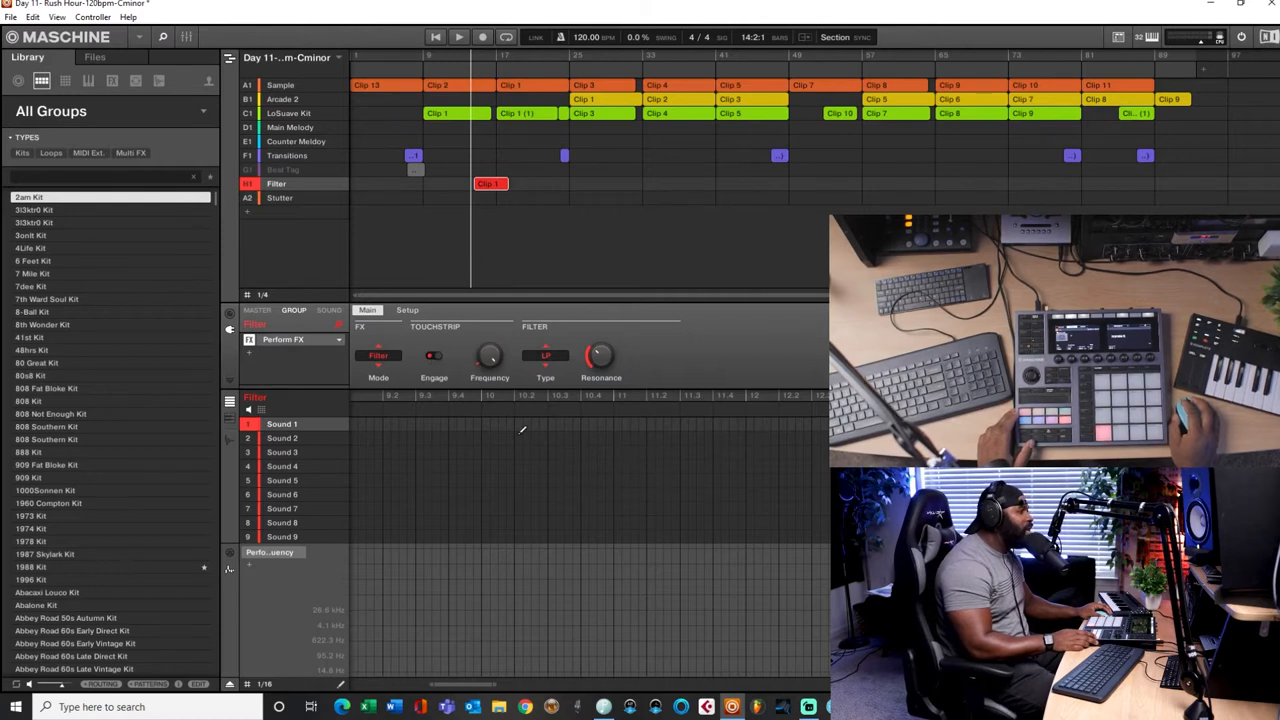
pyautogui.moveTo(607, 330)
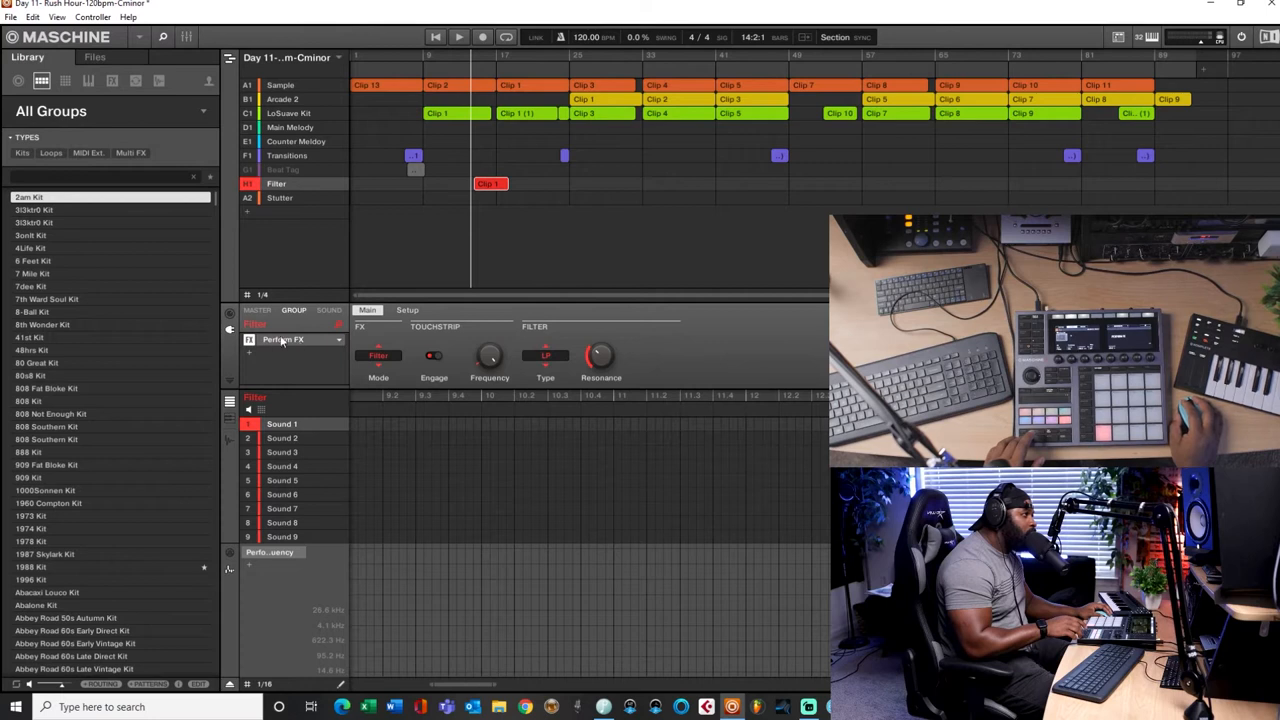
pyautogui.click(458, 37)
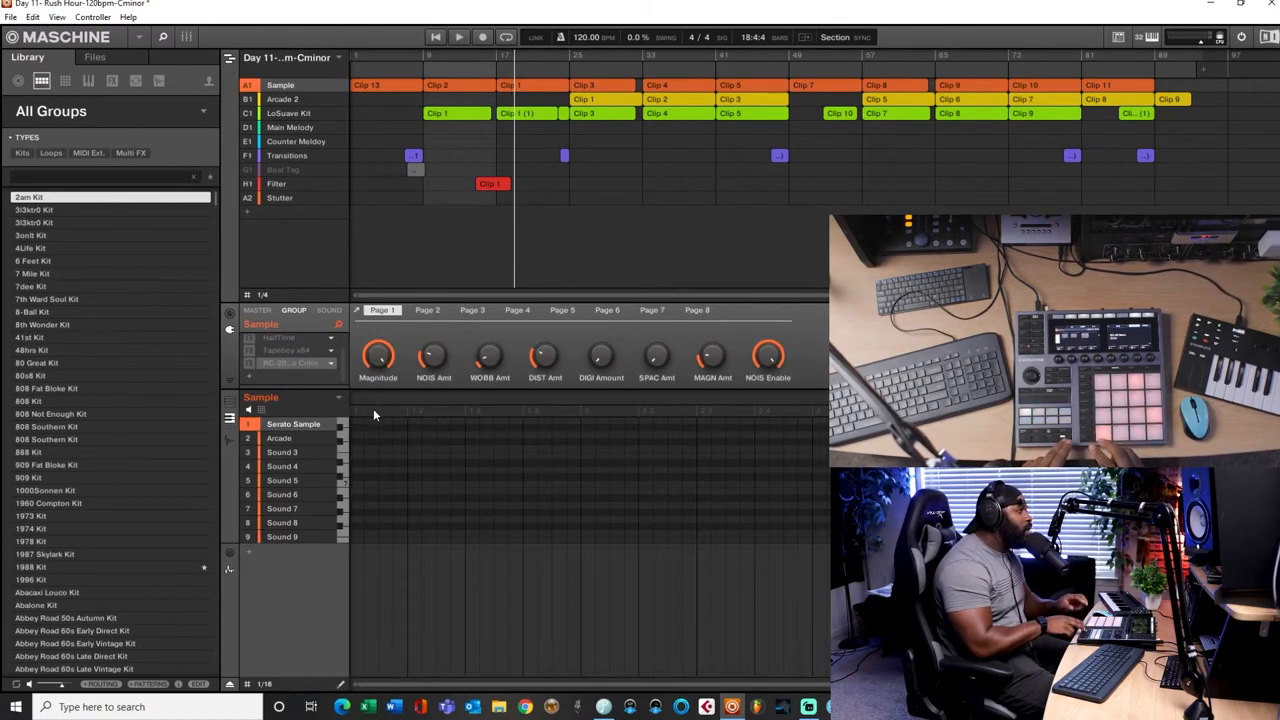
# Reselect the Filter group in the arranger
pyautogui.click(277, 183)
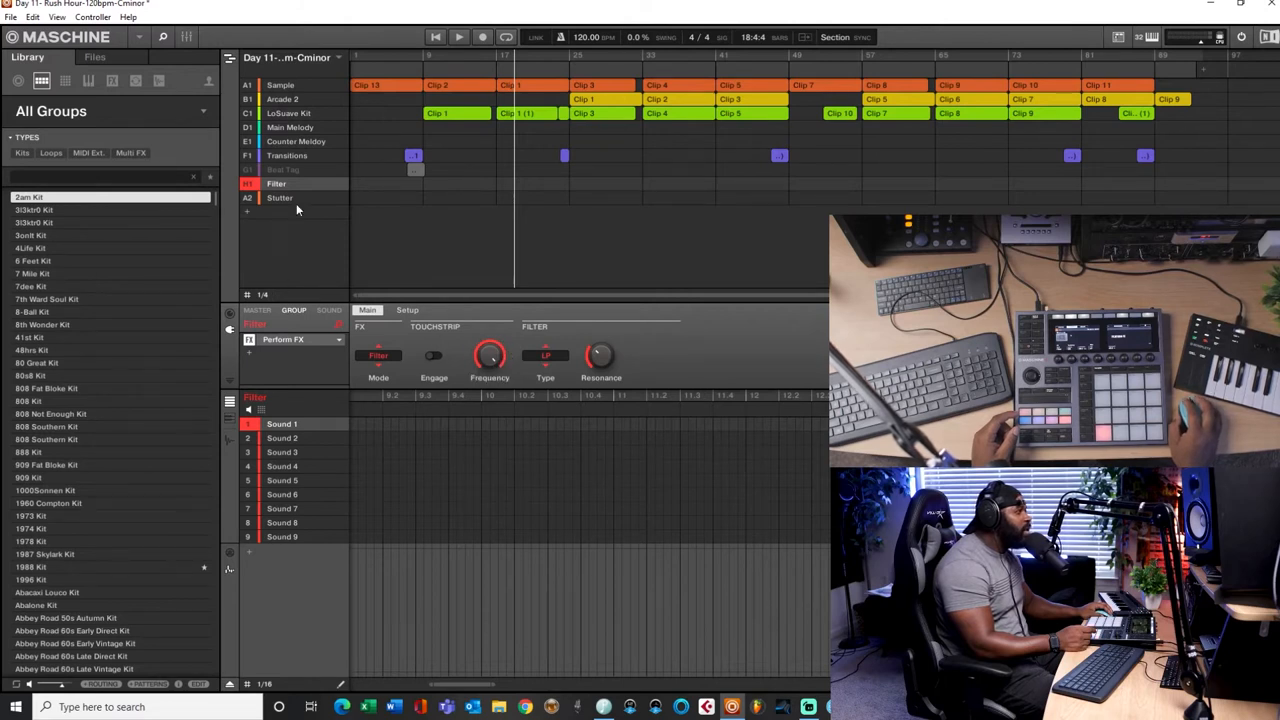
pyautogui.moveTo(363, 205)
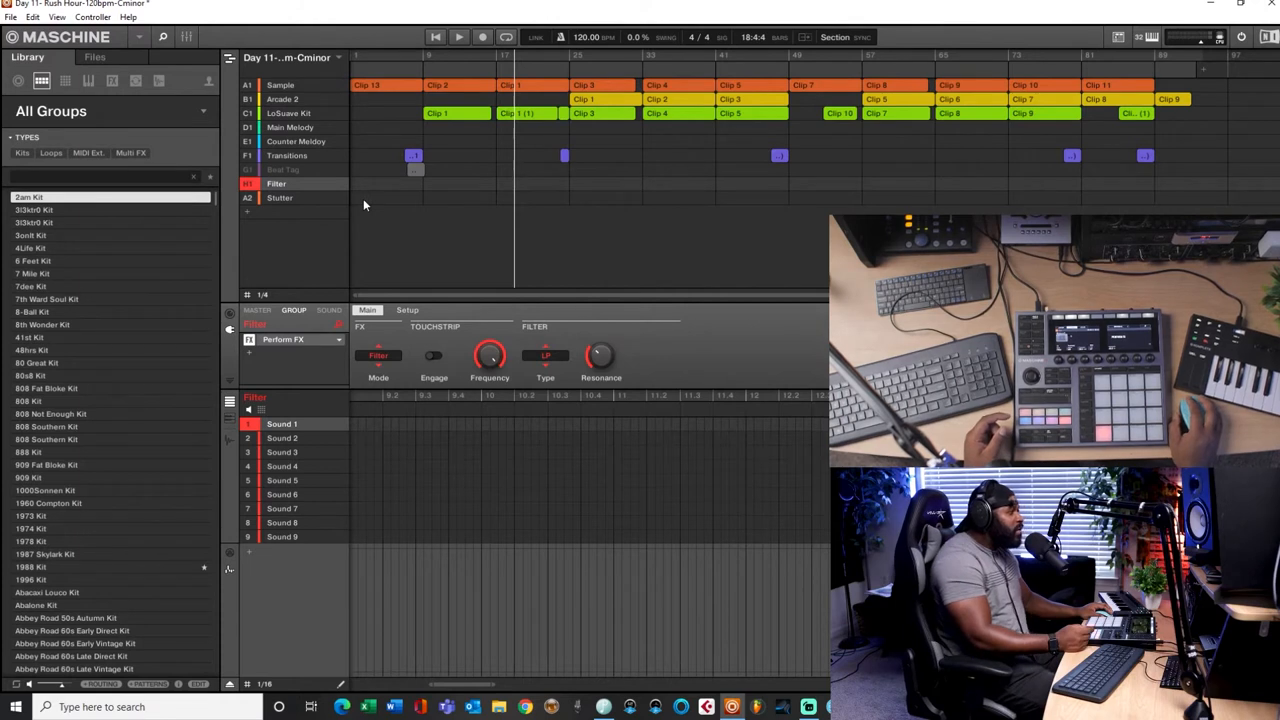
pyautogui.moveTo(401, 258)
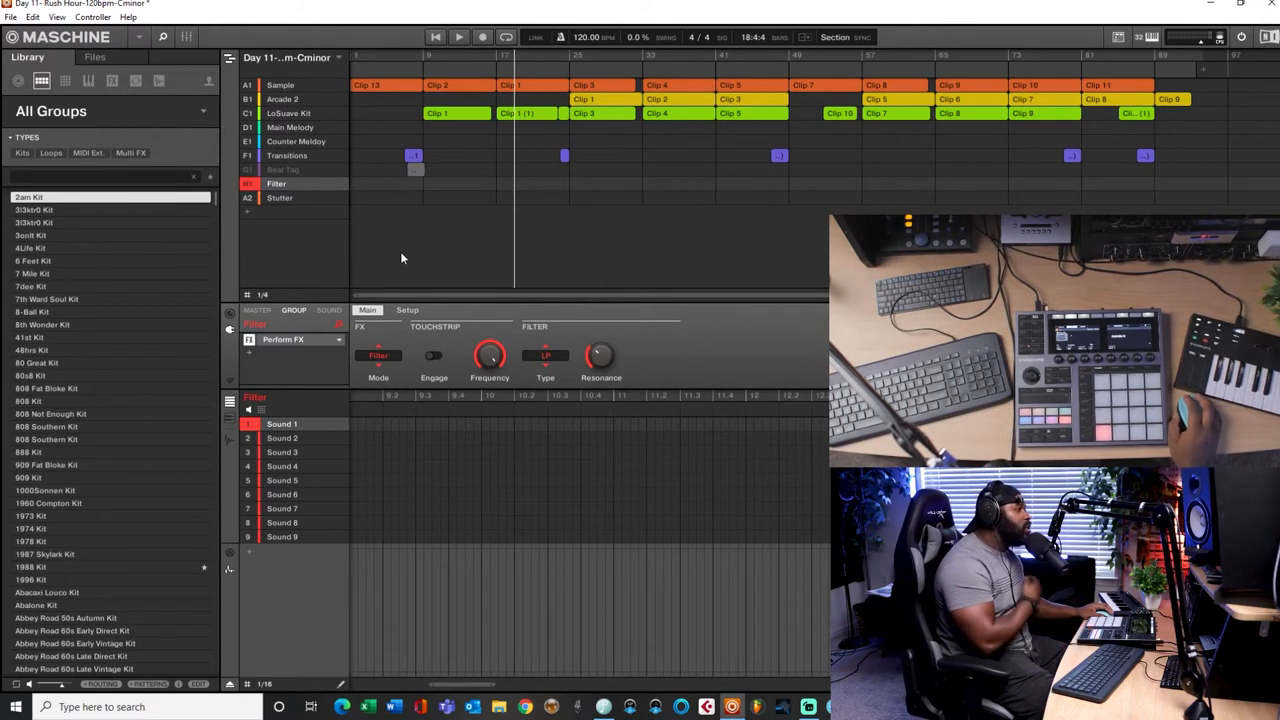
pyautogui.moveTo(370, 258)
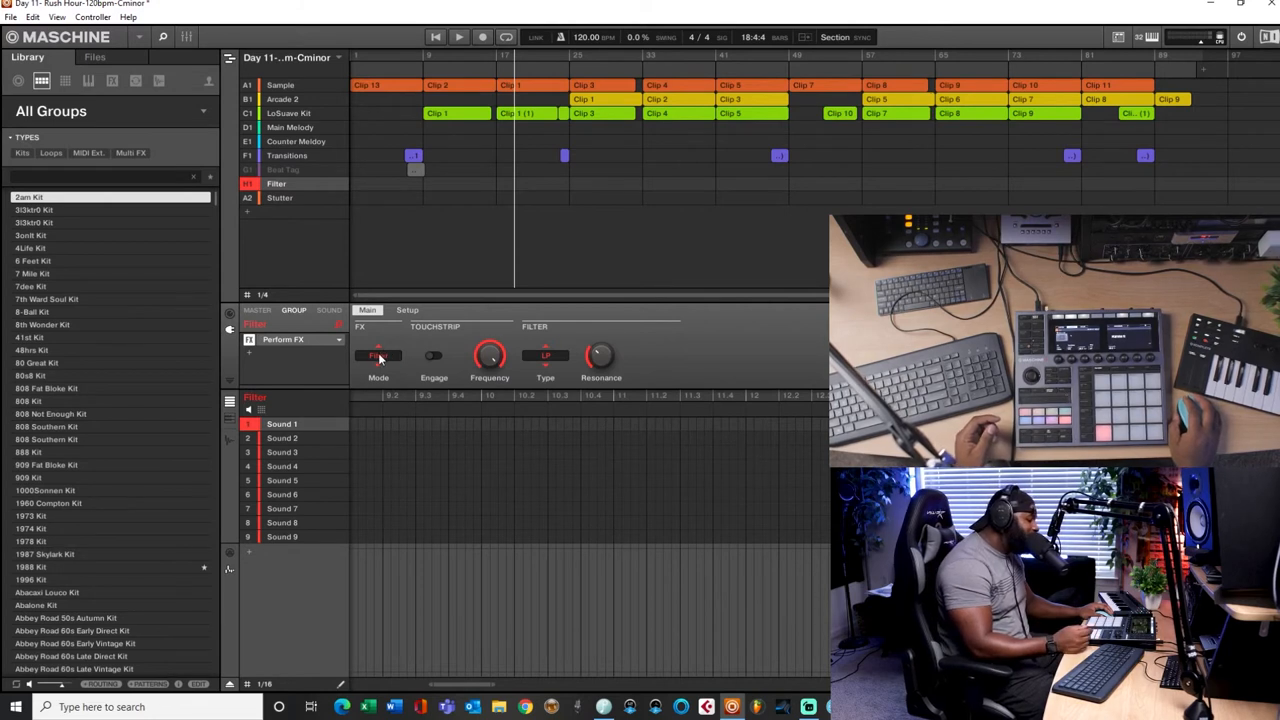
pyautogui.moveTo(475, 645)
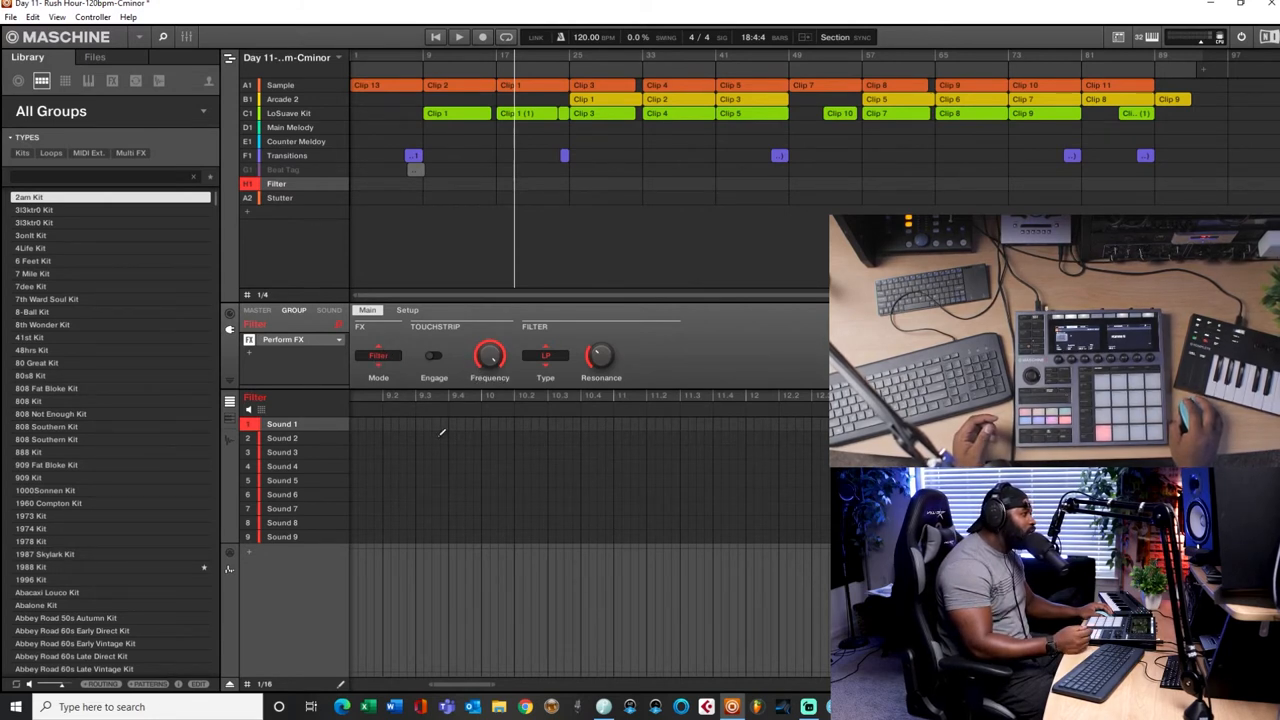
pyautogui.moveTo(458, 382)
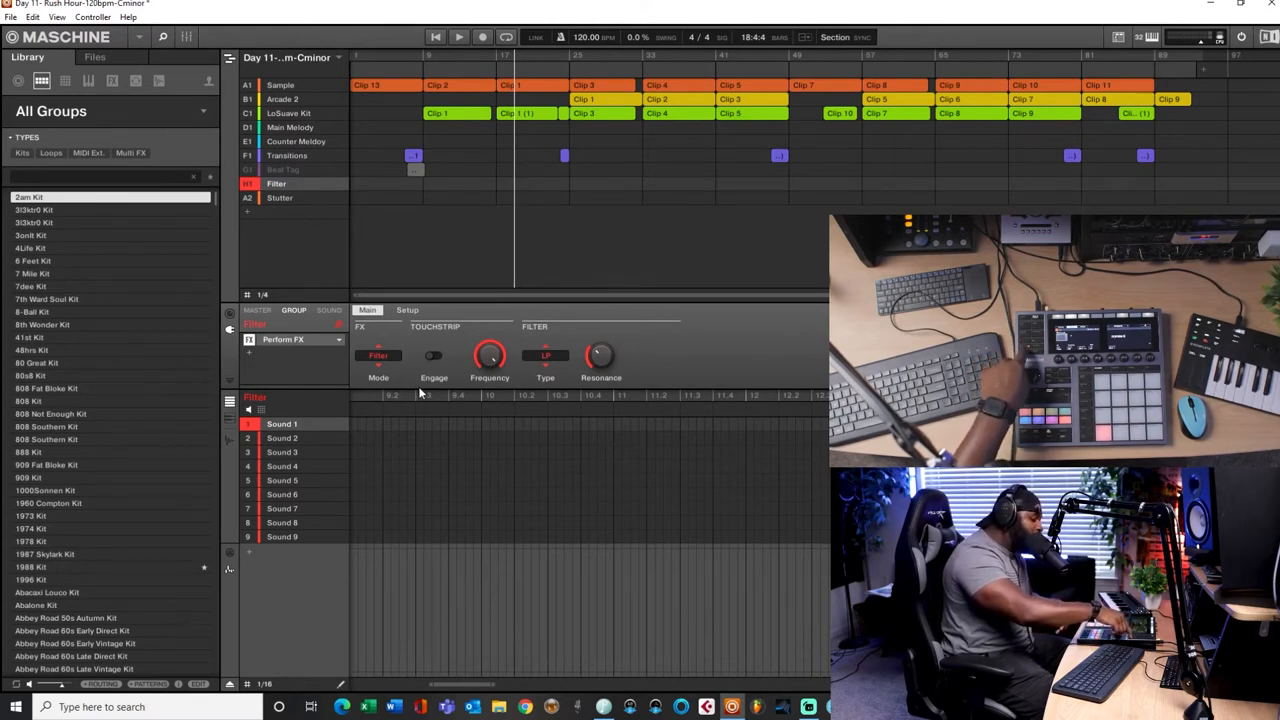
# Record a new Filter clip of Perform FX engage and frequency moves, then play it back
pyautogui.click(458, 37)
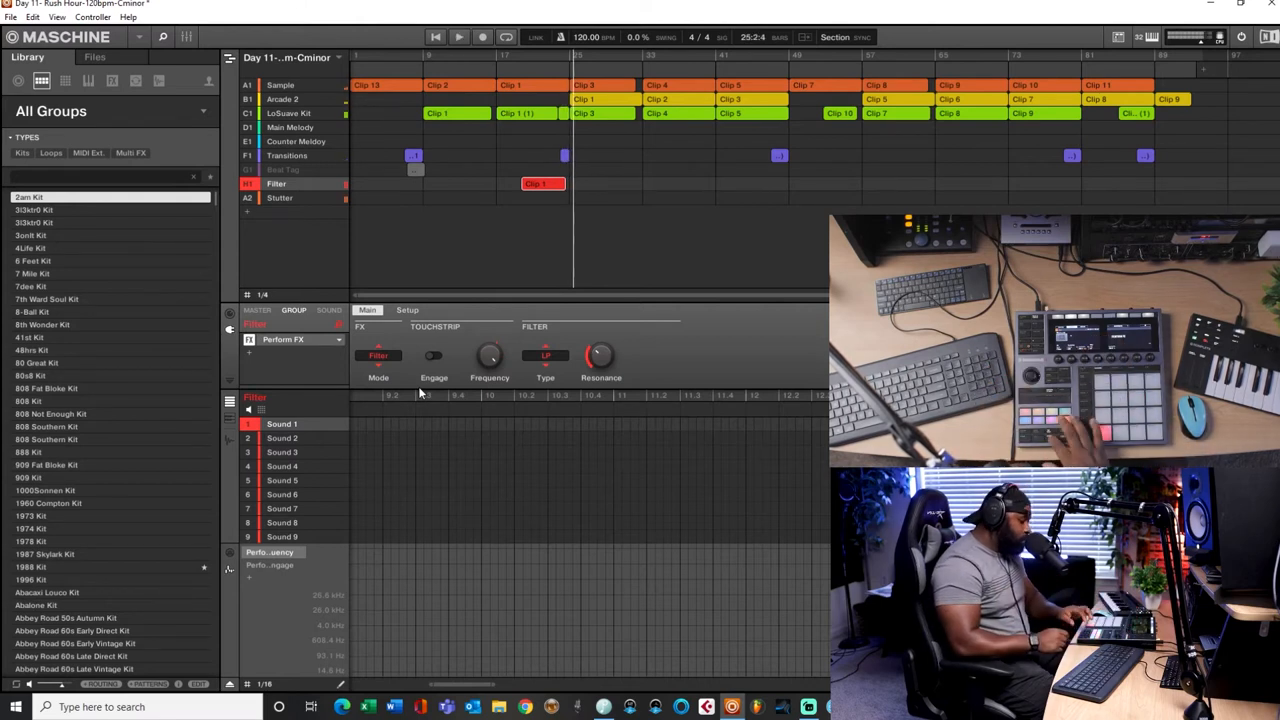
pyautogui.click(543, 183)
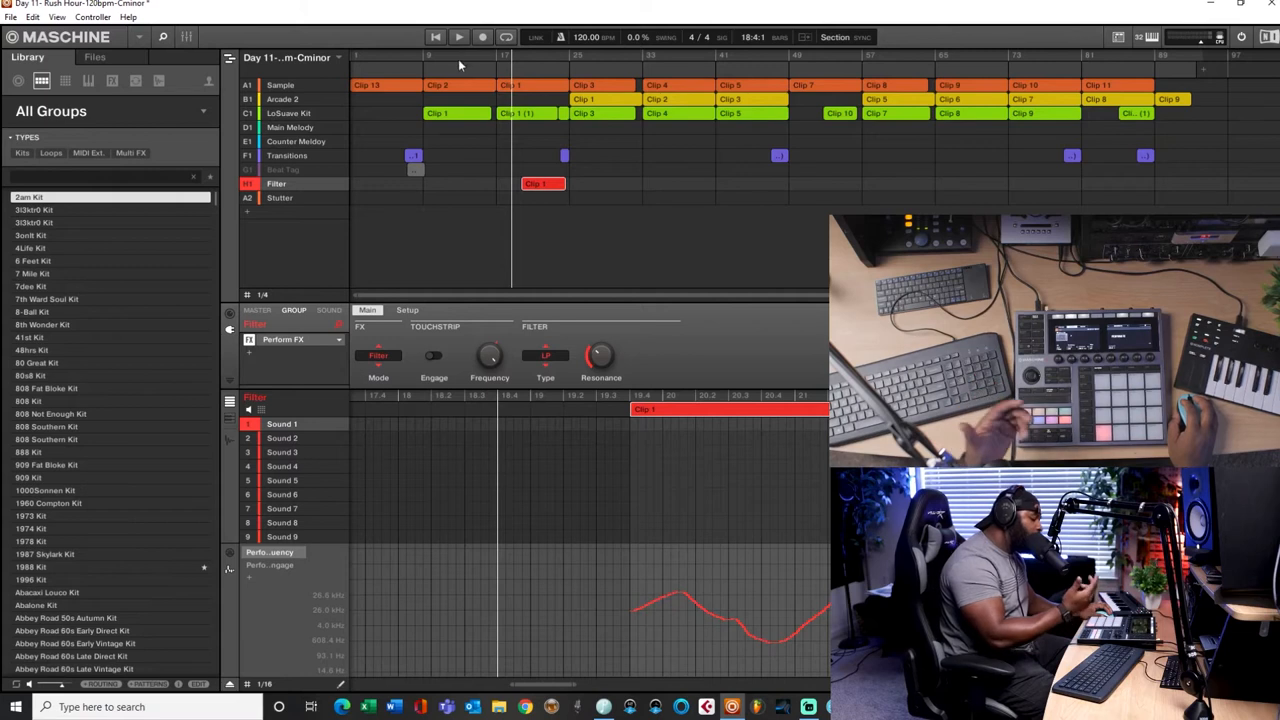
pyautogui.moveTo(409, 36)
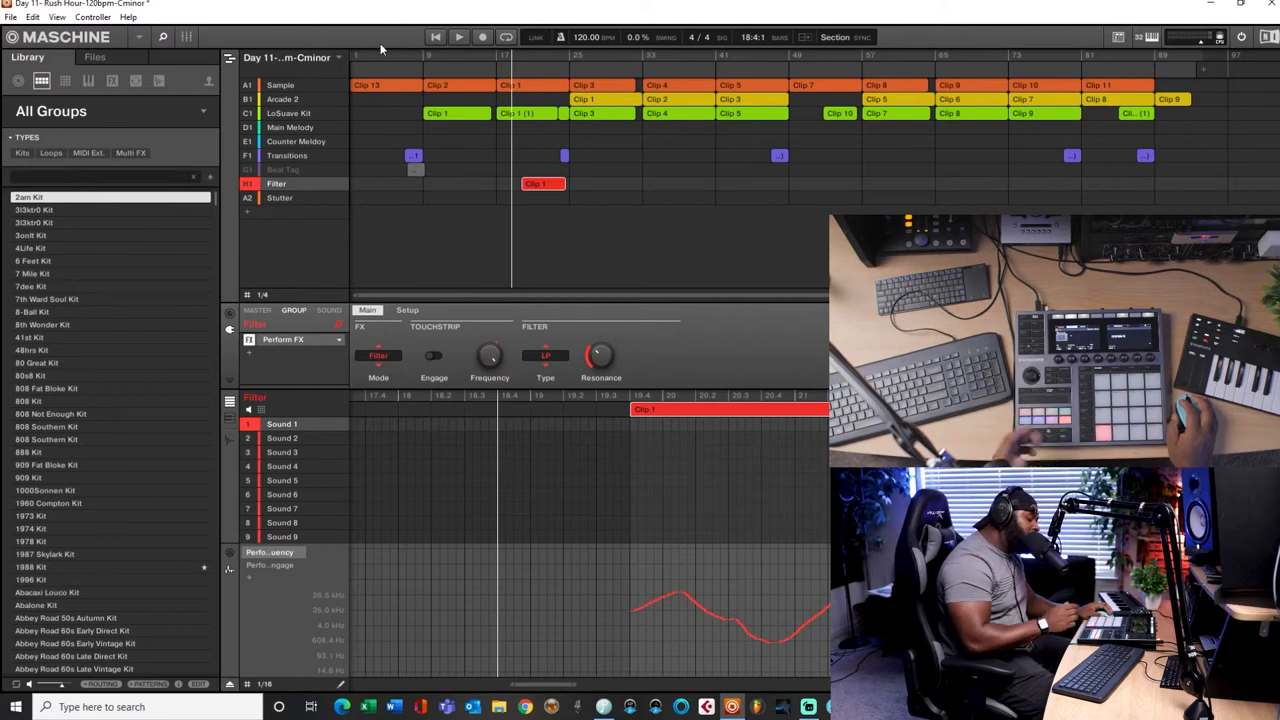
pyautogui.moveTo(480, 150)
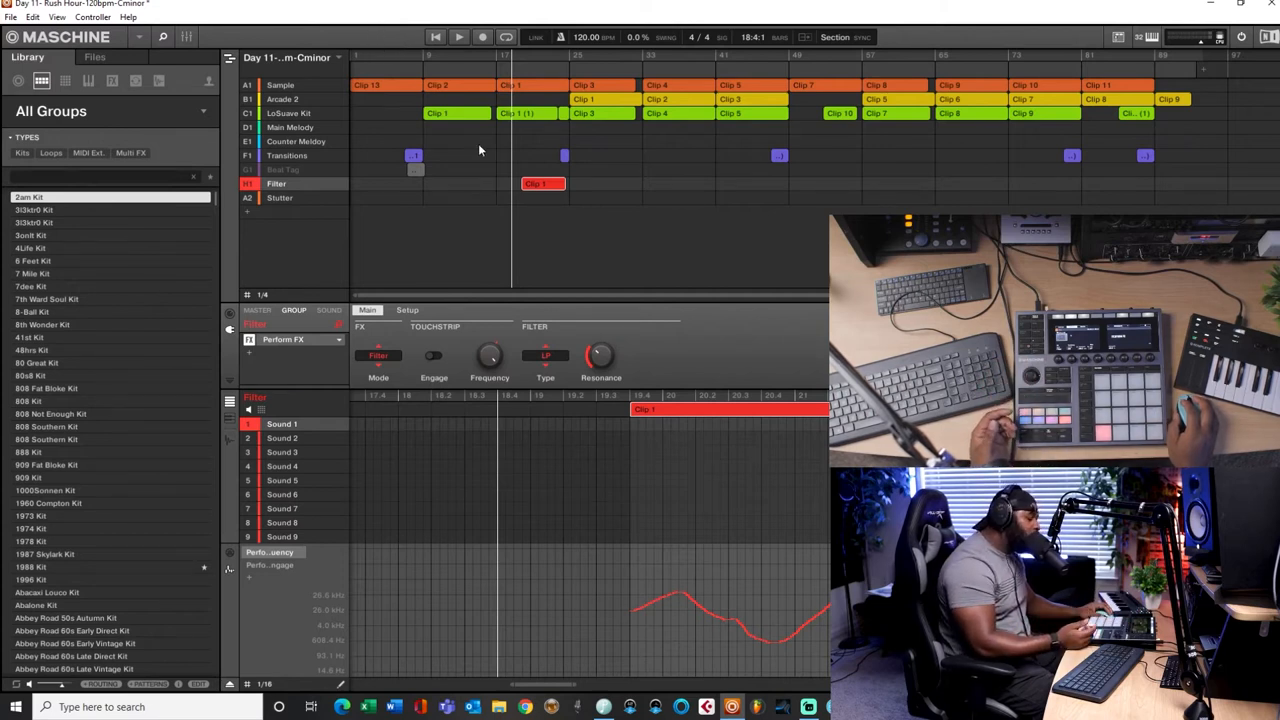
pyautogui.moveTo(460, 152)
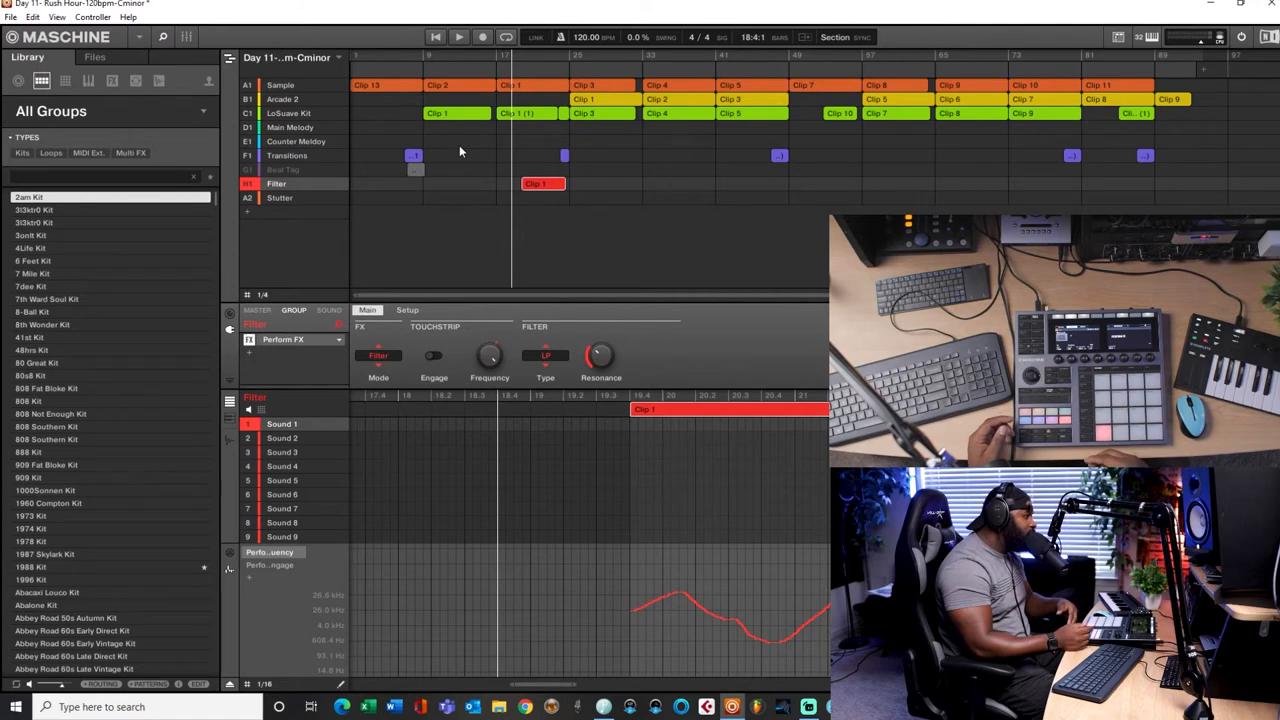
pyautogui.click(458, 37)
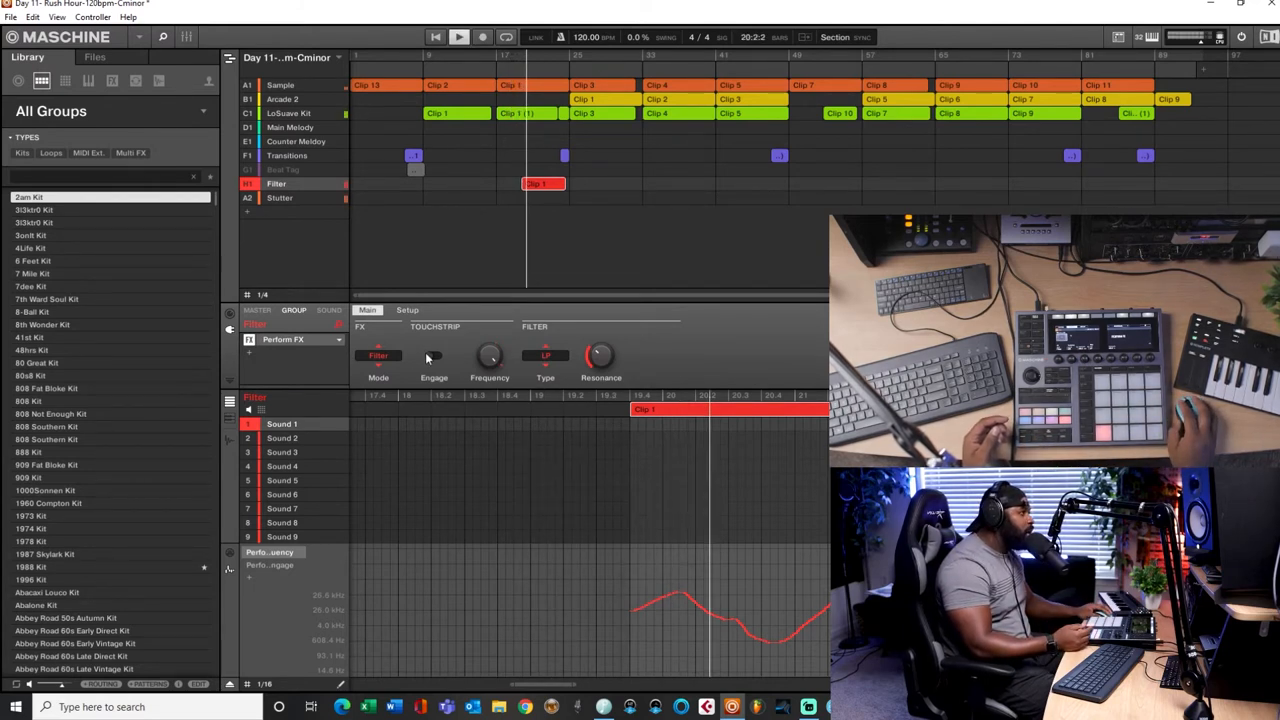
pyautogui.click(433, 356)
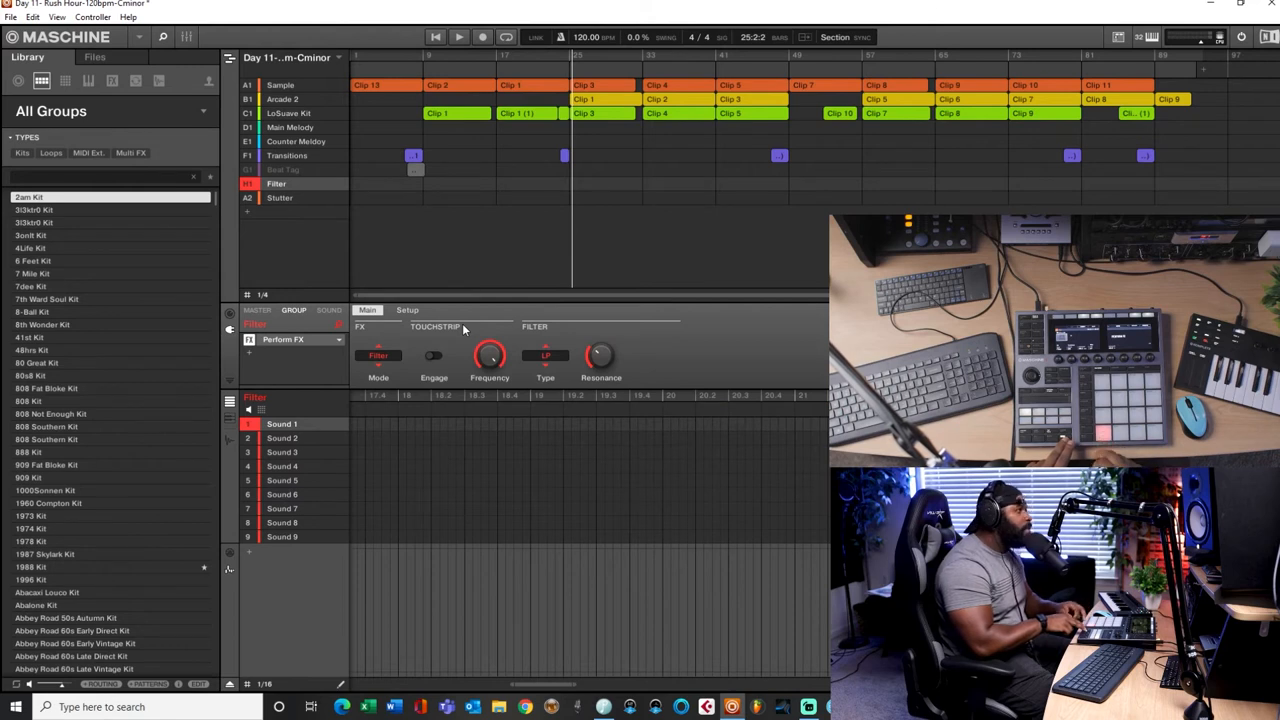
pyautogui.moveTo(376, 233)
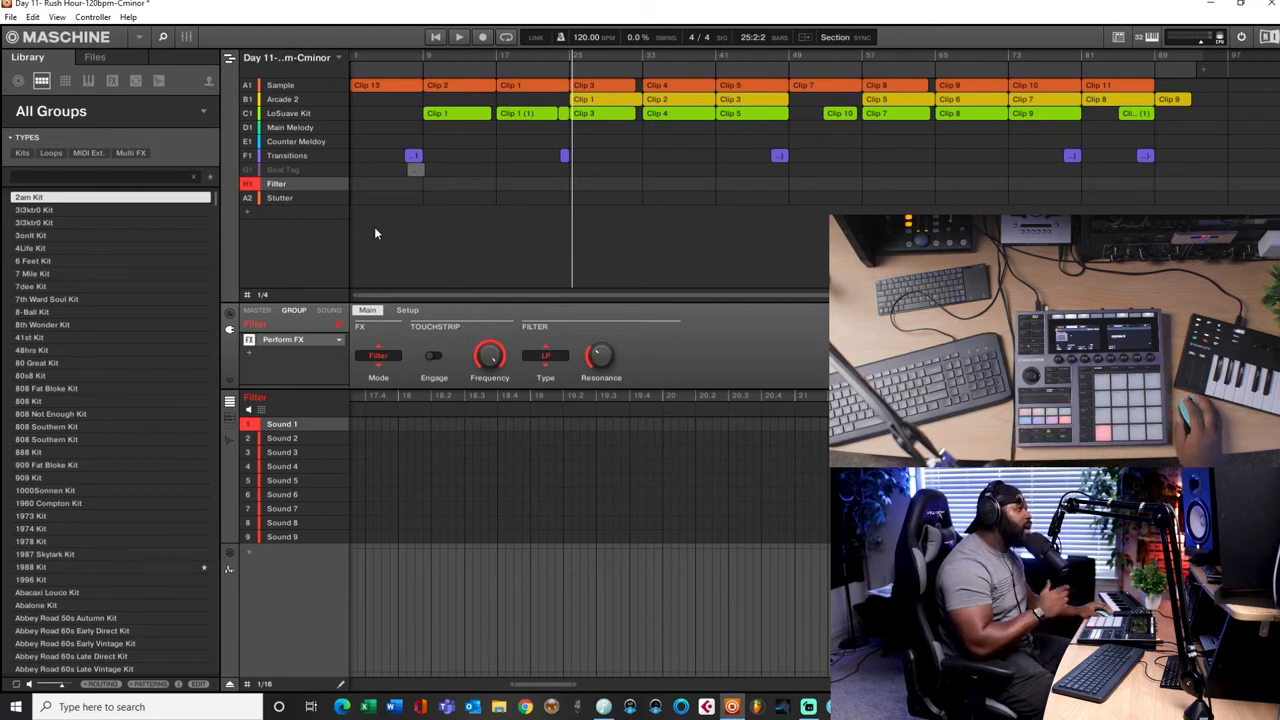
pyautogui.moveTo(354, 186)
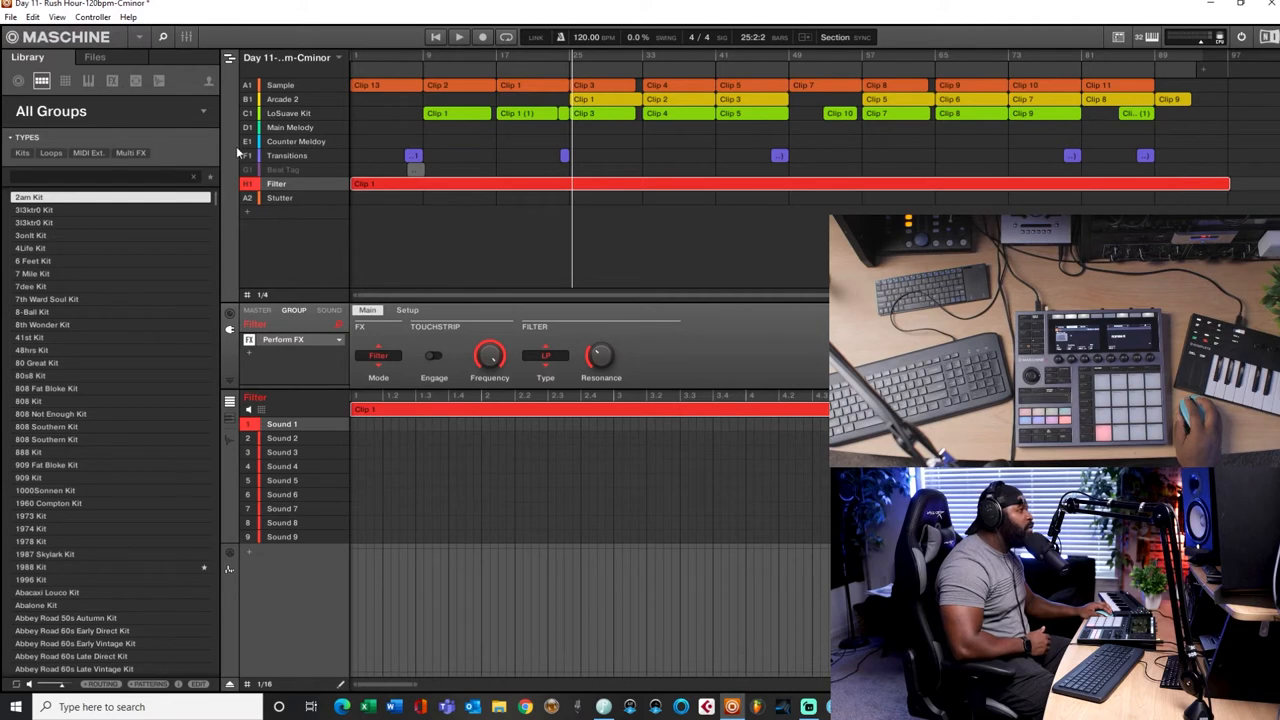
pyautogui.click(279, 197)
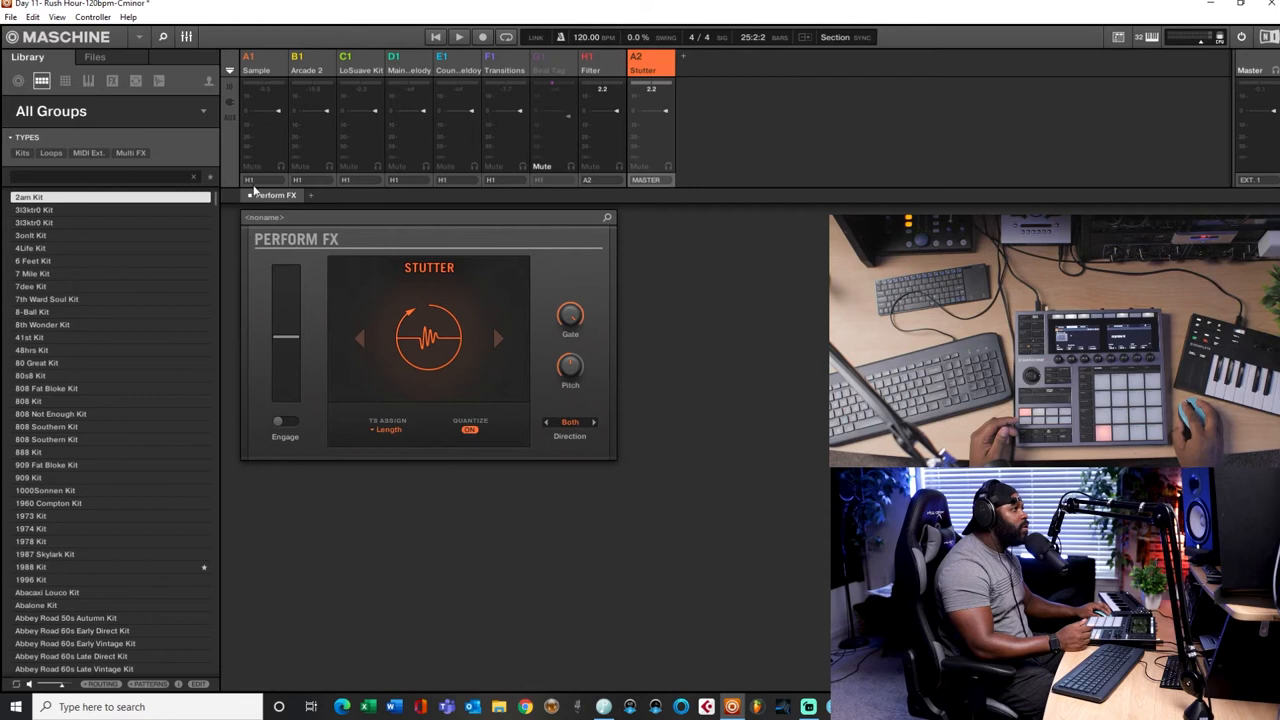
pyautogui.moveTo(273, 60)
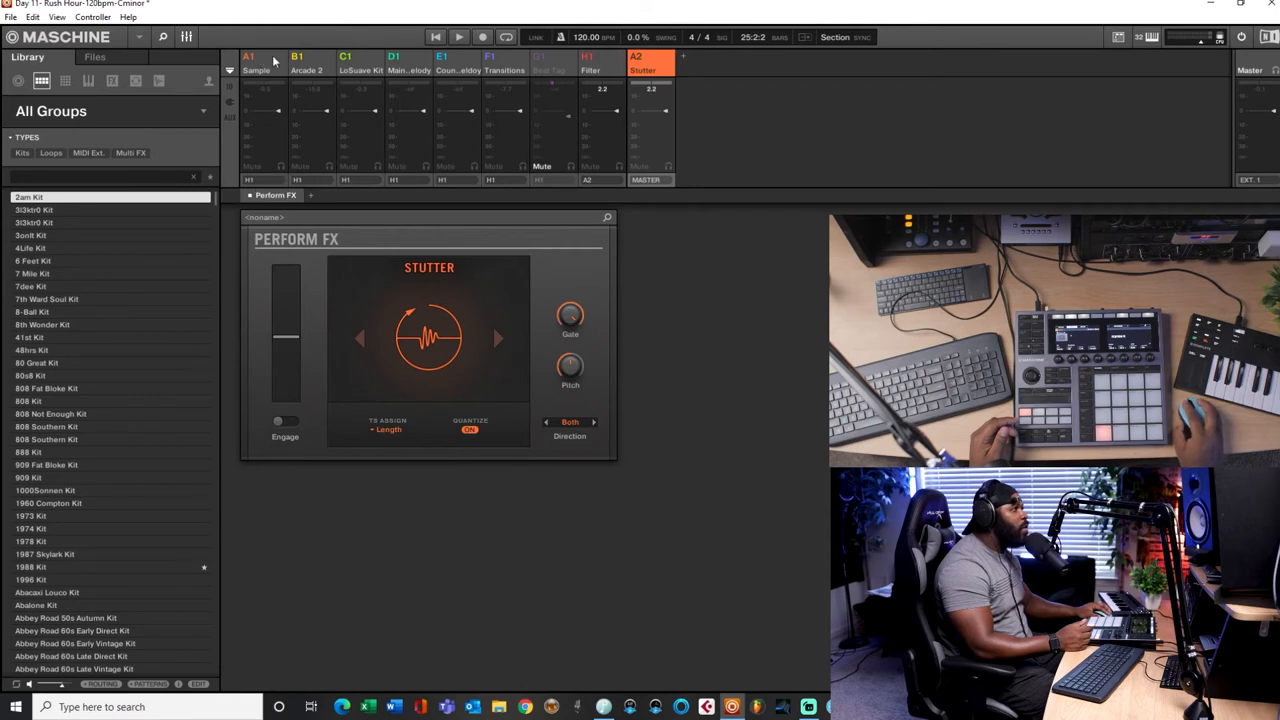
pyautogui.moveTo(270, 72)
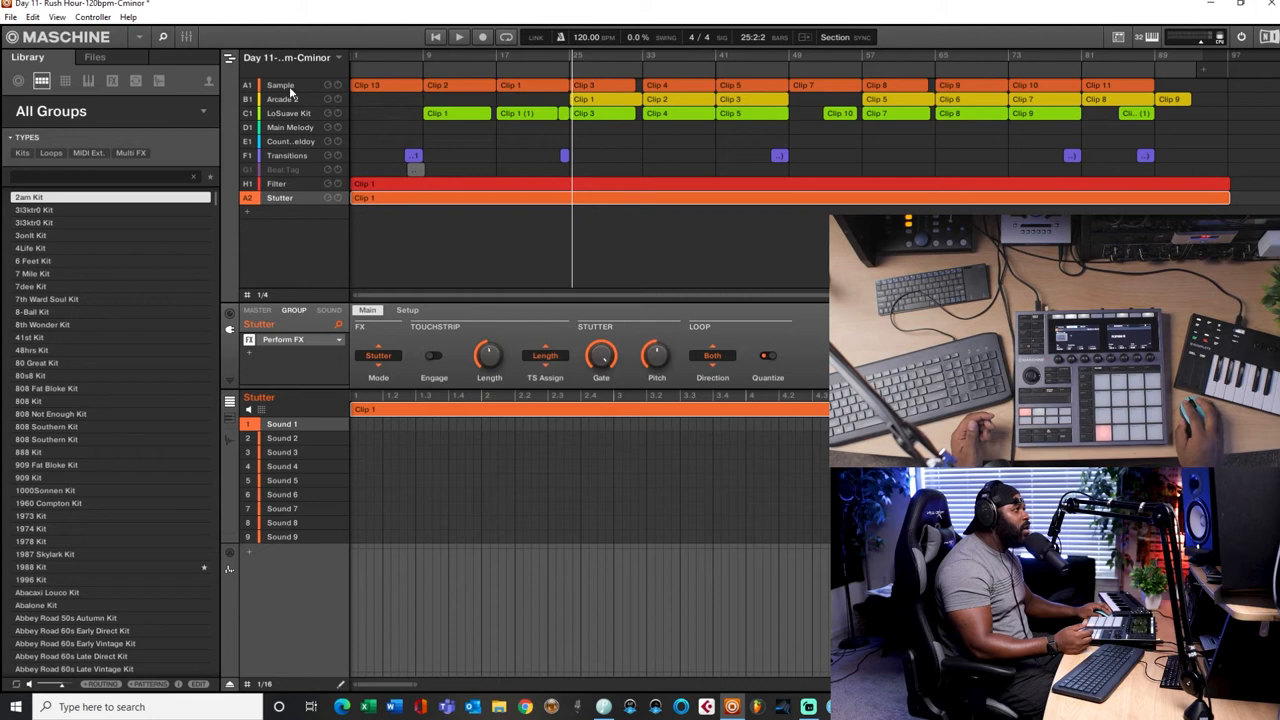
pyautogui.moveTo(382, 197)
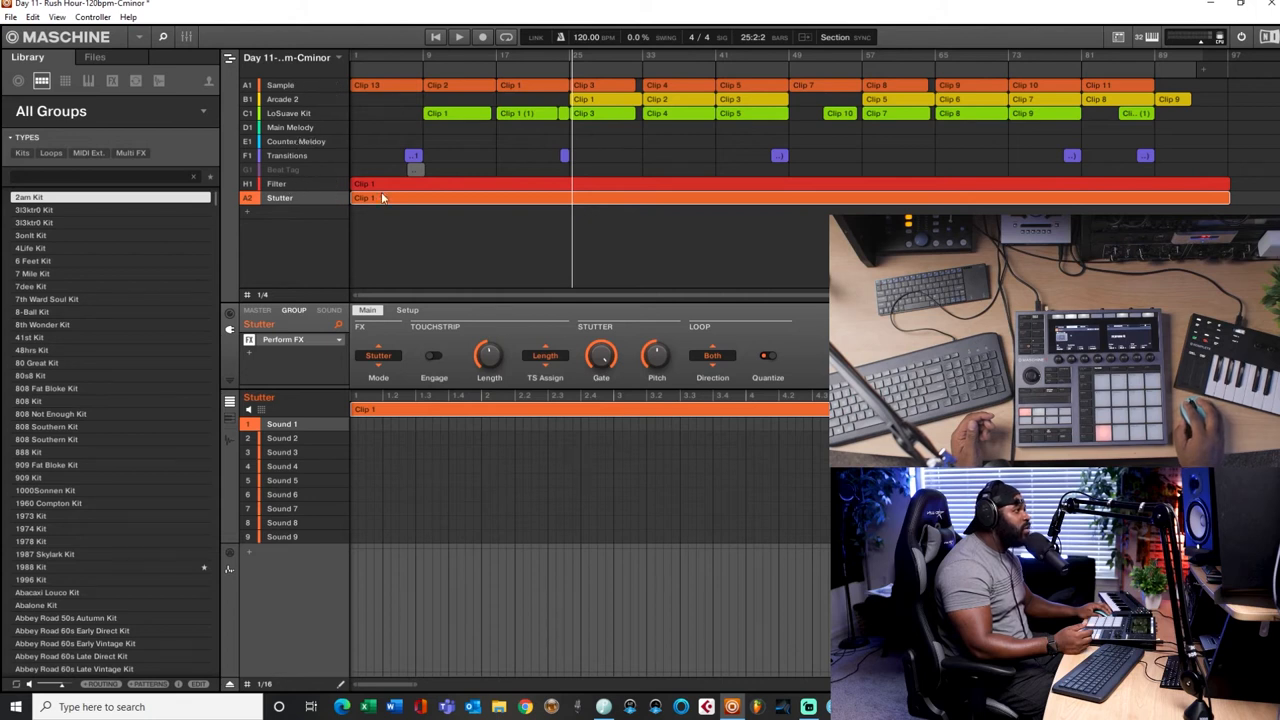
# Select the Filter group to show its low-pass Perform FX controls
pyautogui.click(275, 183)
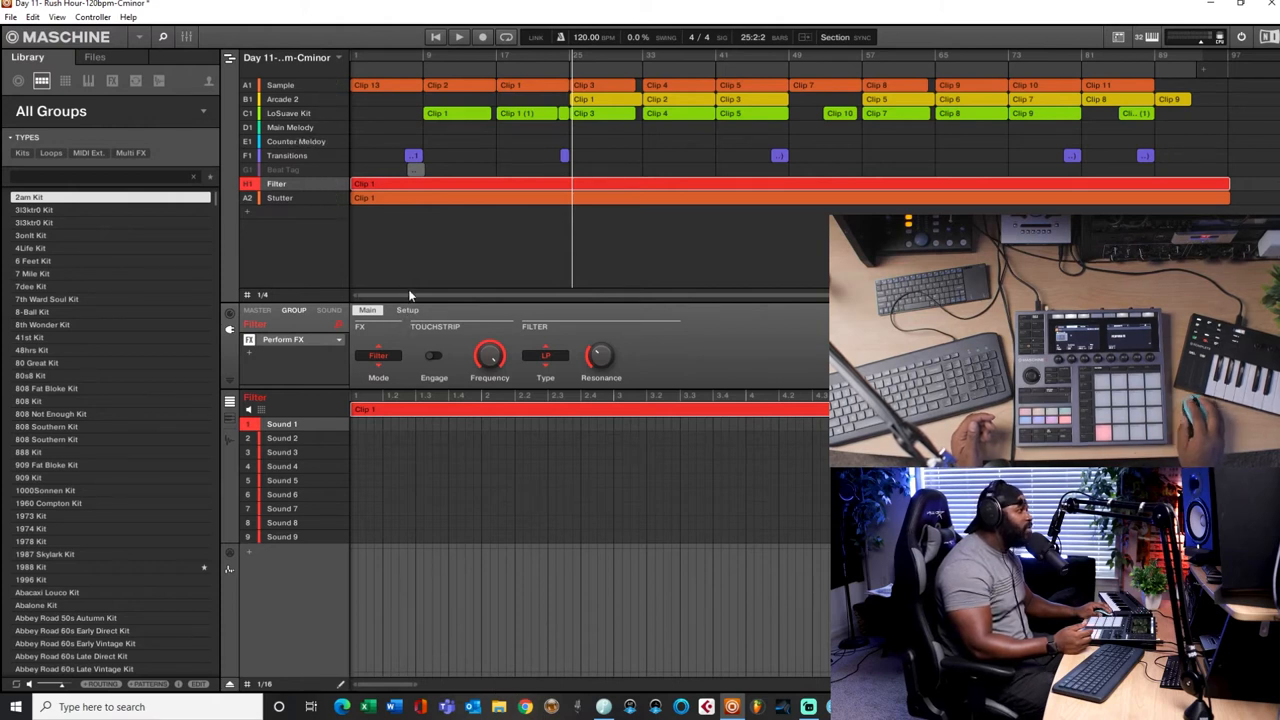
pyautogui.moveTo(342, 365)
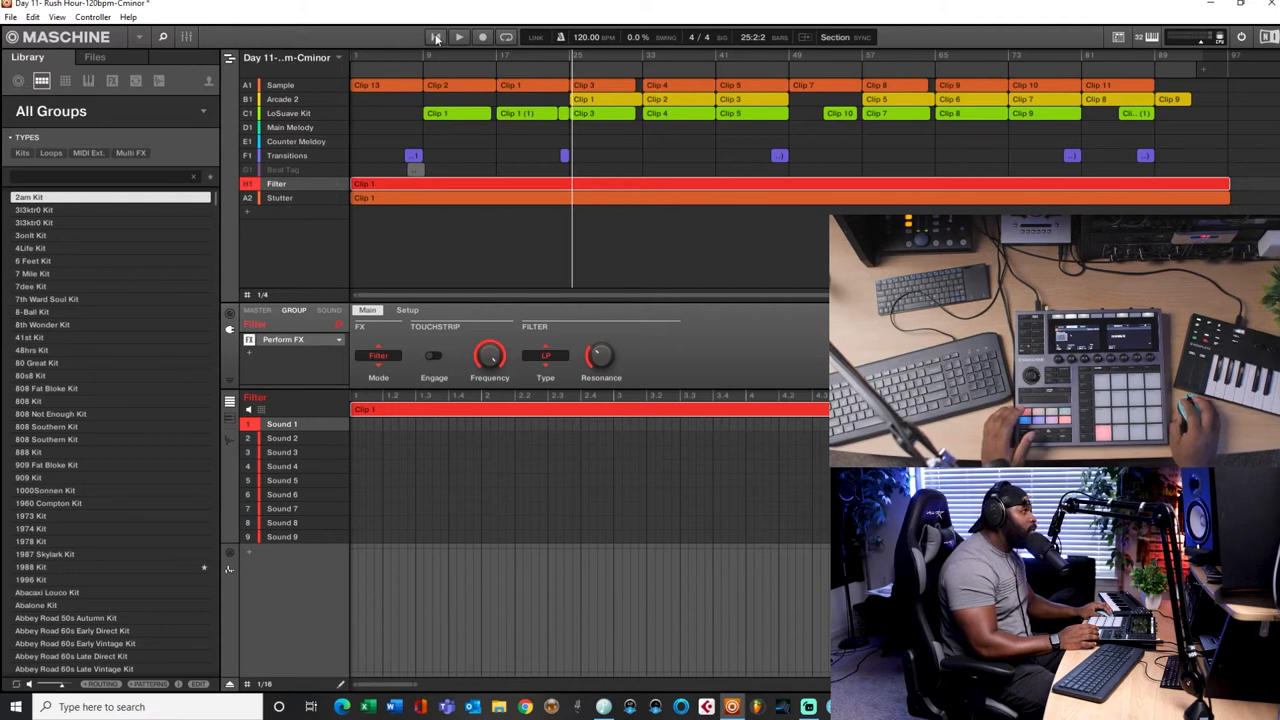
# Restart the song, arm recording, engage the Filter effect, then select the Stutter group
pyautogui.click(436, 37)
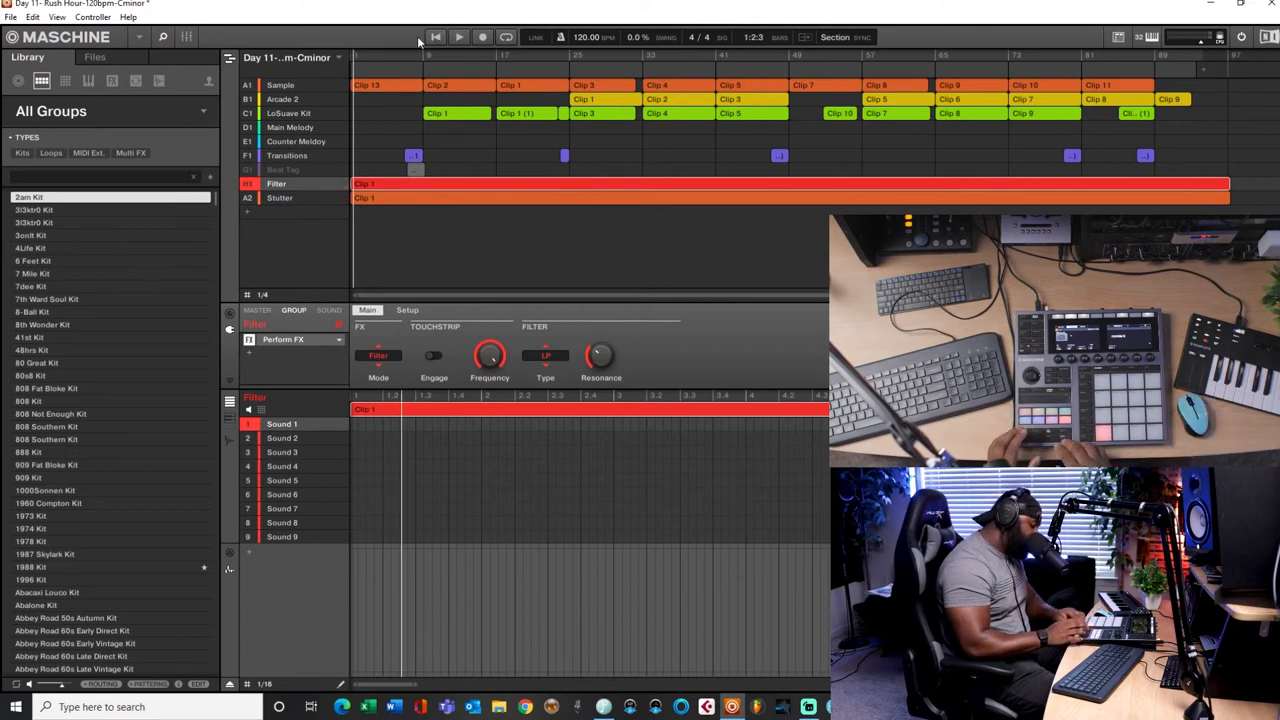
pyautogui.click(458, 37)
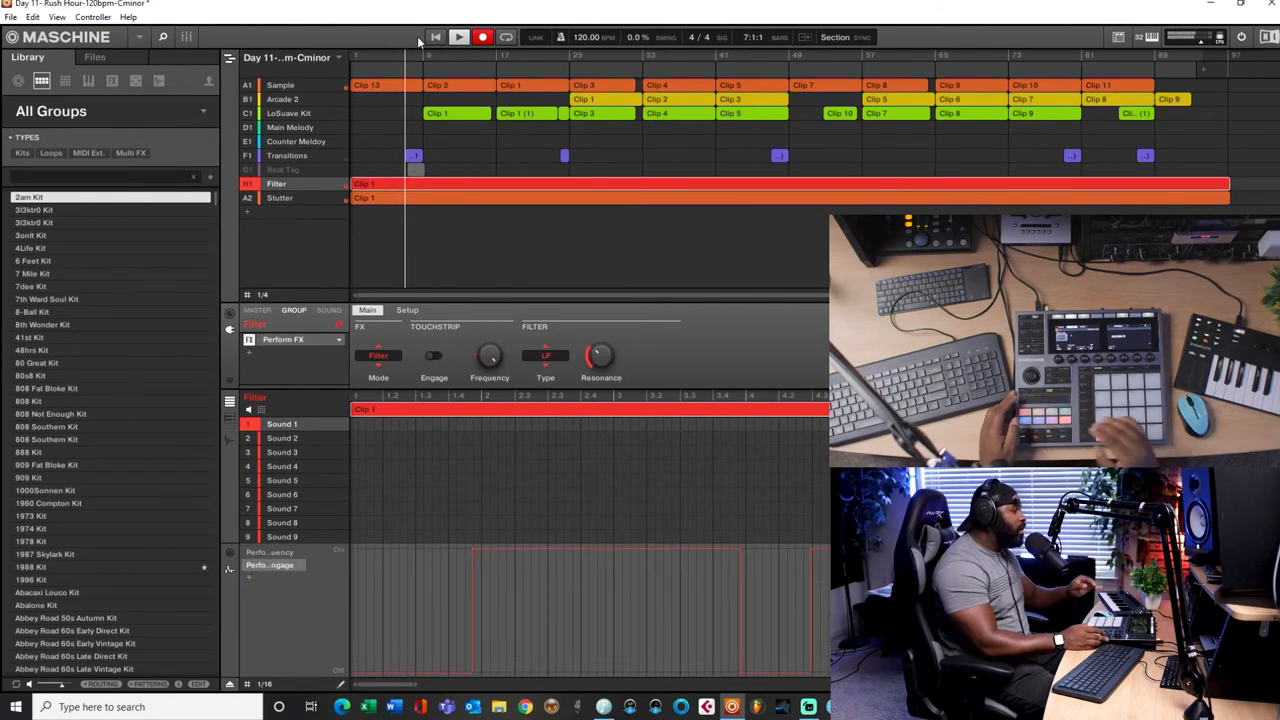
pyautogui.click(433, 355)
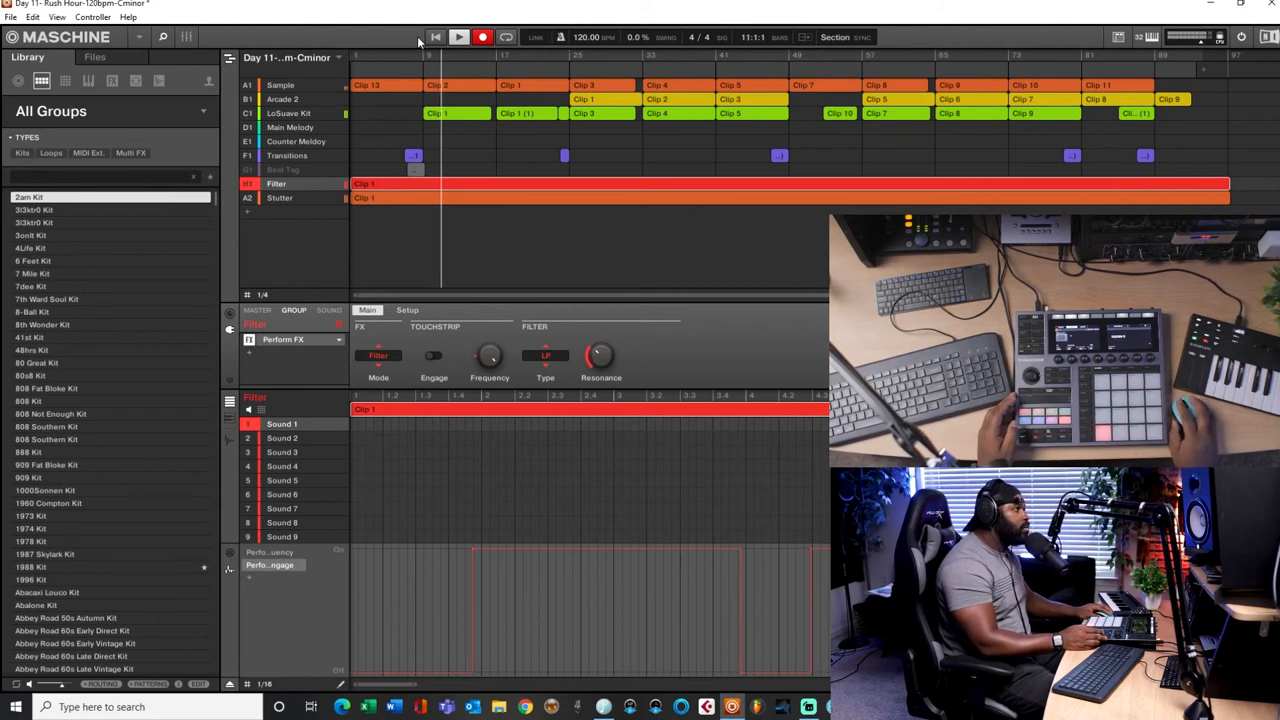
pyautogui.click(279, 197)
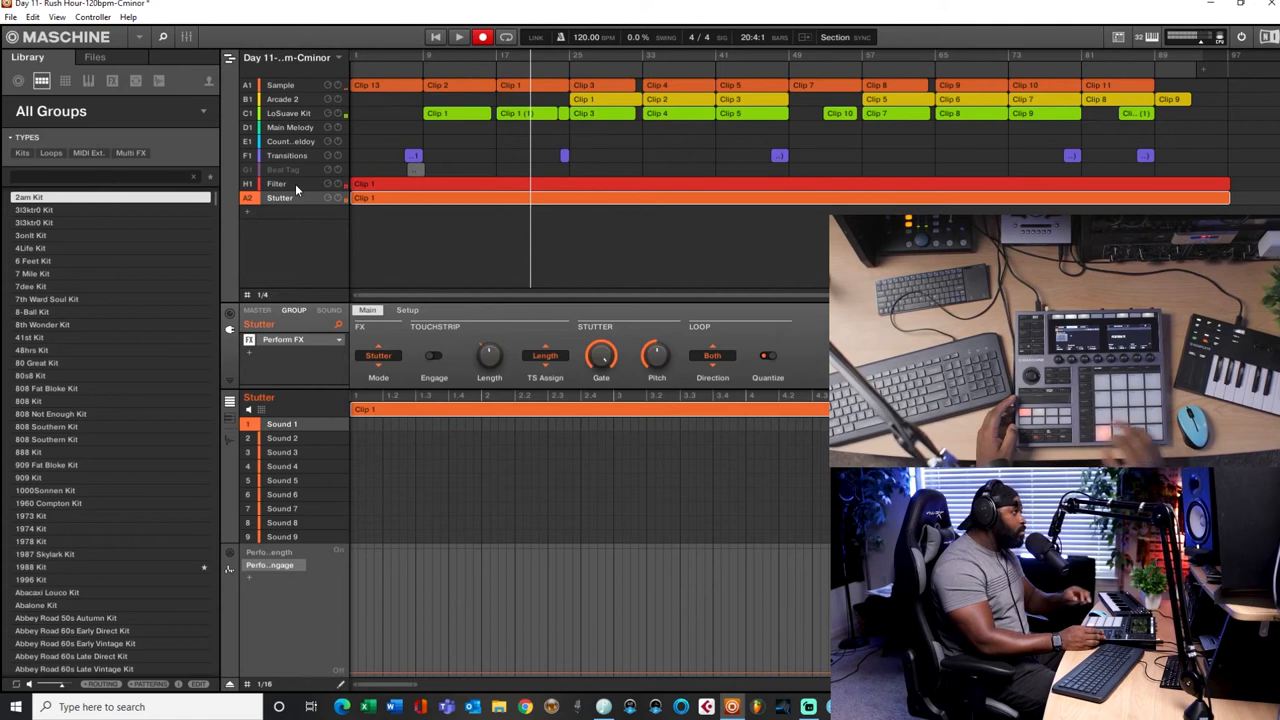
# Stop recording and show the Filter clip's Perform FX frequency automation lane
pyautogui.click(482, 37)
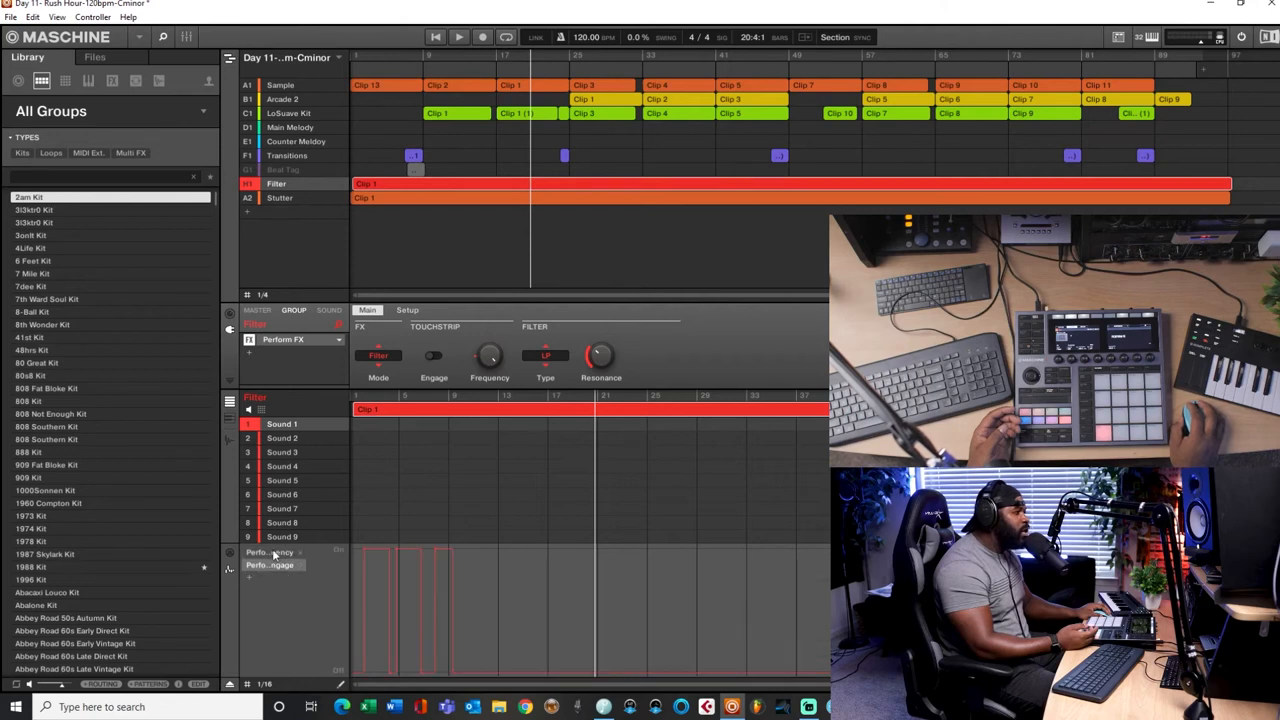
pyautogui.click(270, 565)
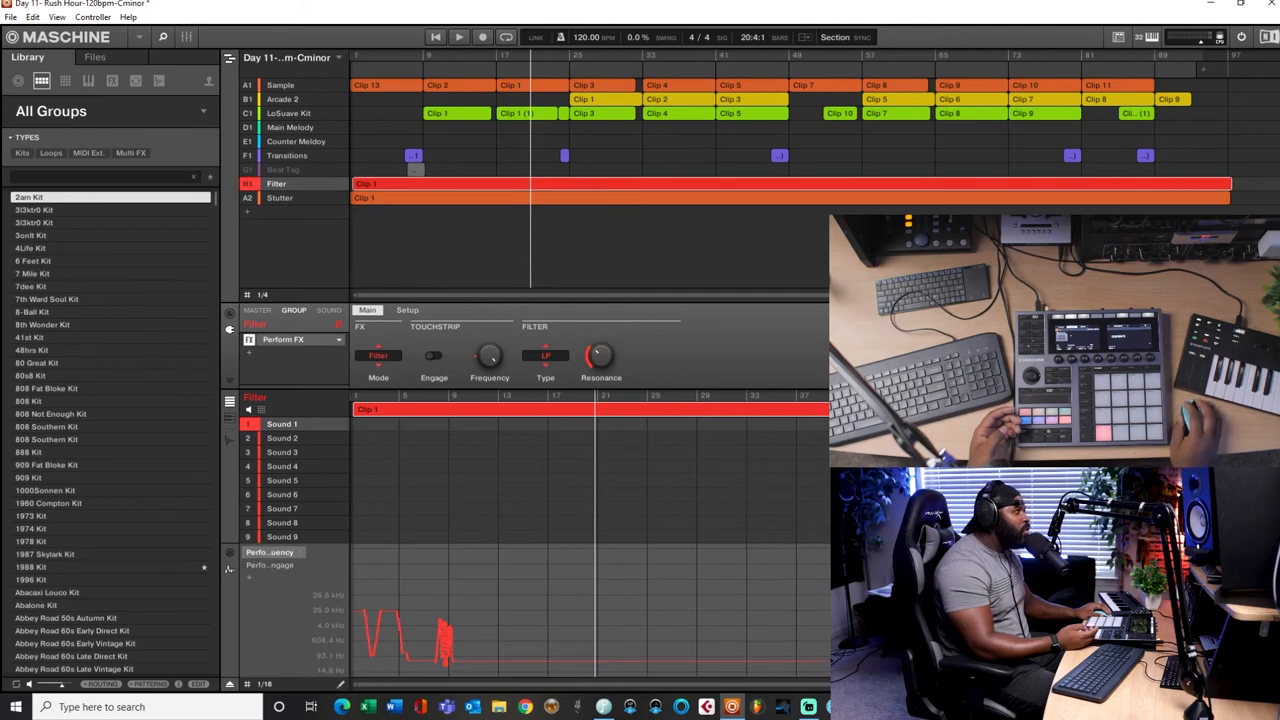
# Select the Stutter group to view its recorded Perform FX engage bursts
pyautogui.click(280, 197)
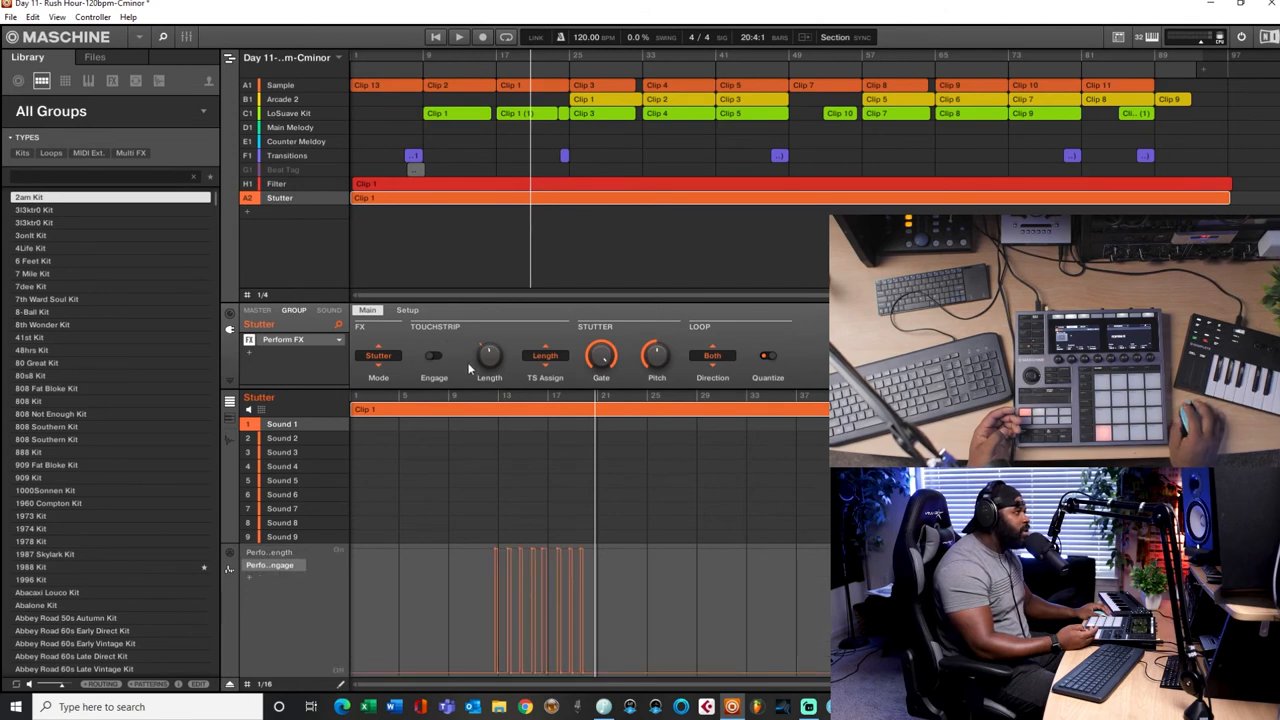
pyautogui.moveTo(313, 449)
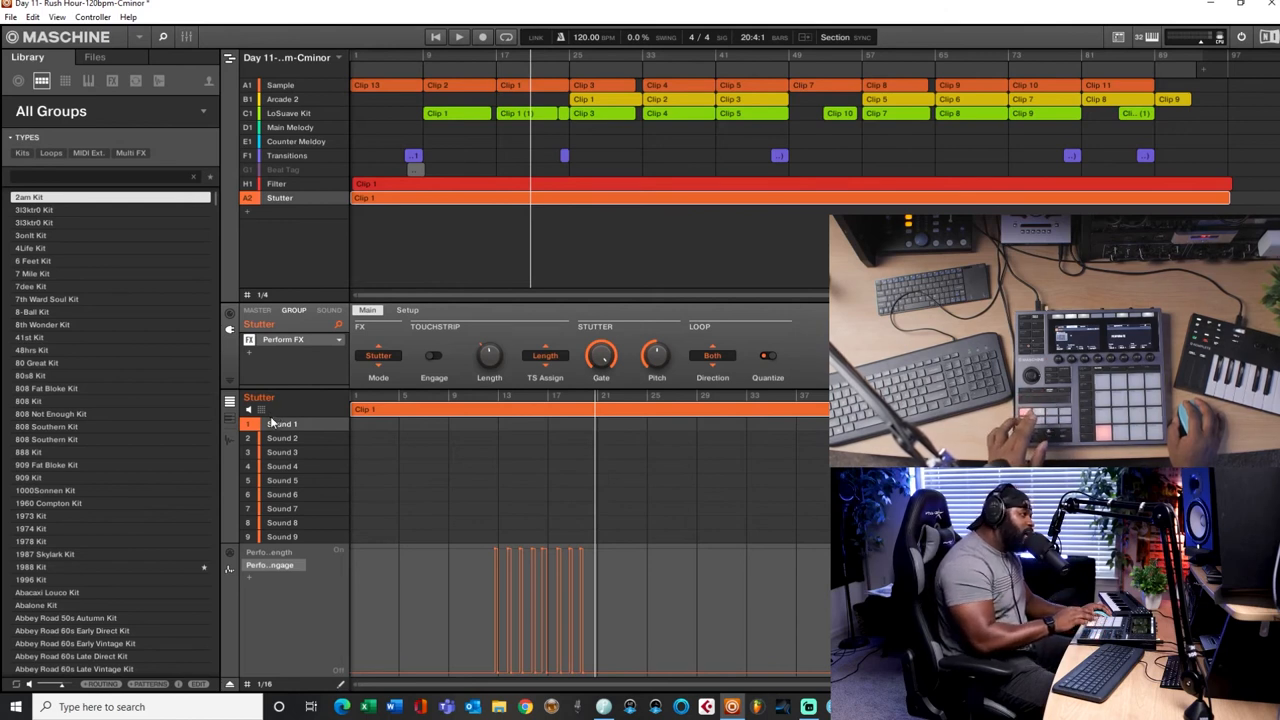
pyautogui.moveTo(435, 370)
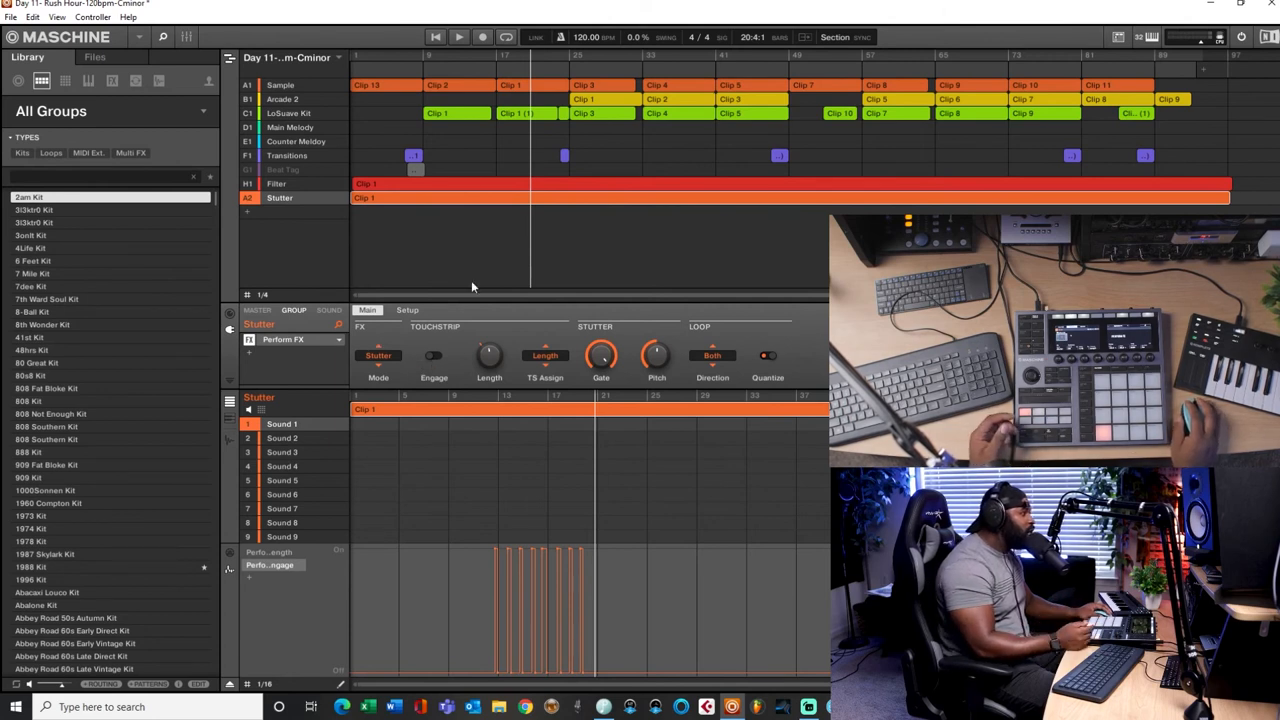
pyautogui.moveTo(425, 235)
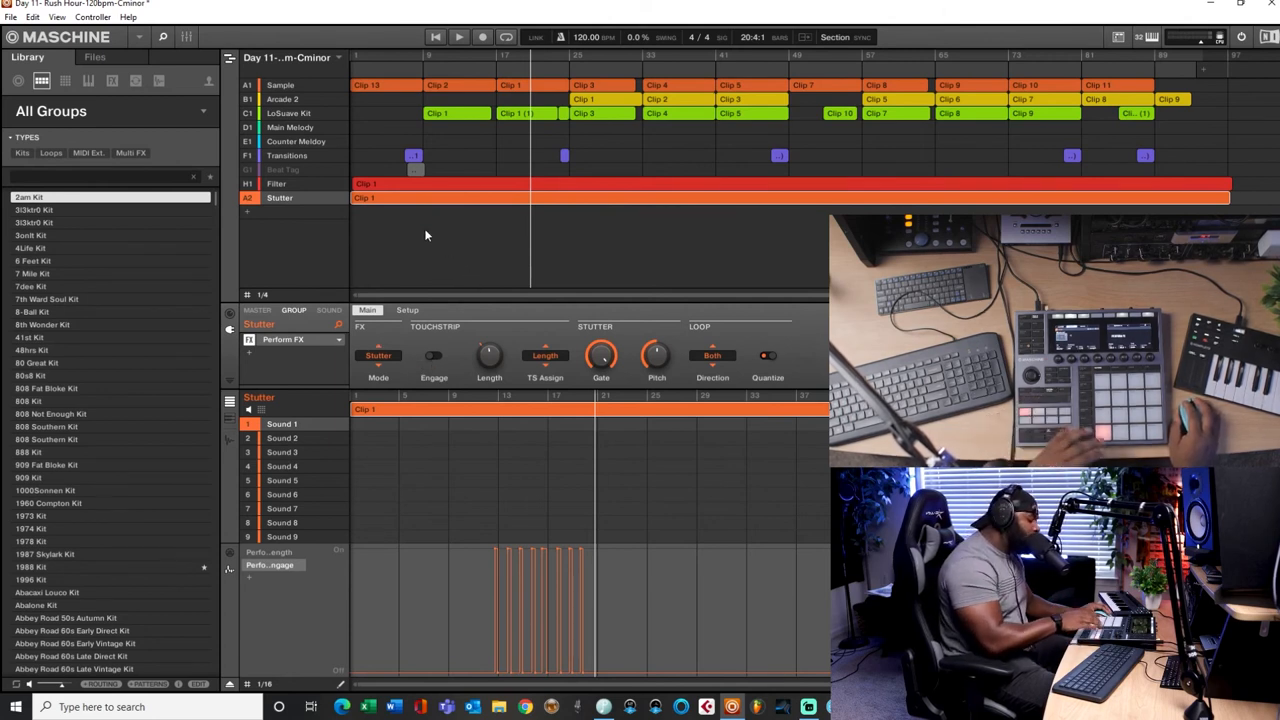
pyautogui.moveTo(430, 55)
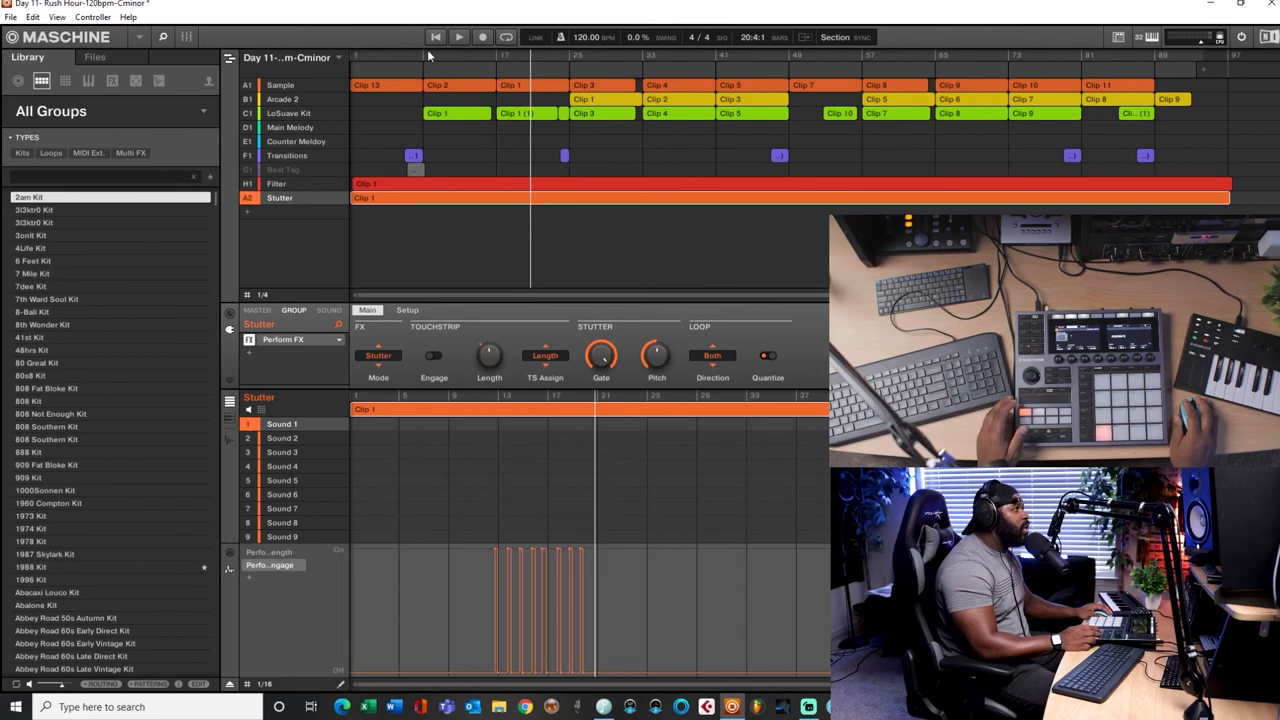
# Play from the start while switching between Filter frequency and Stutter length automation views
pyautogui.click(458, 37)
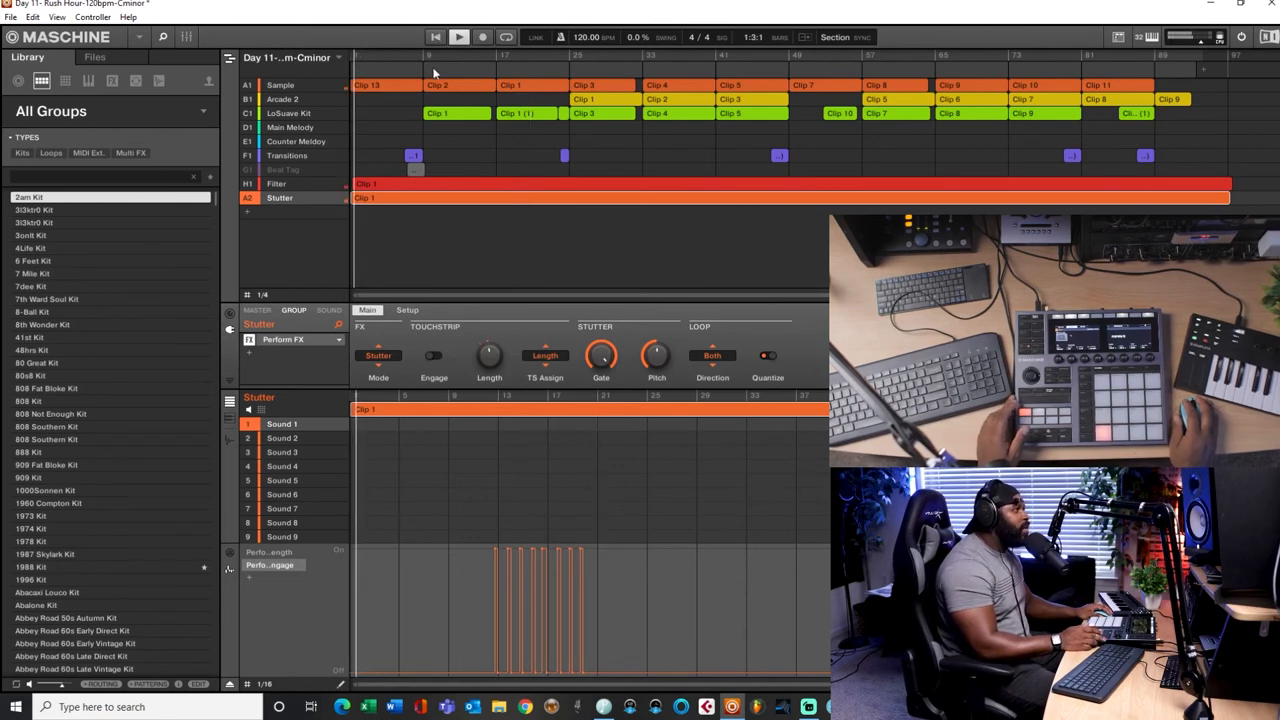
pyautogui.click(276, 184)
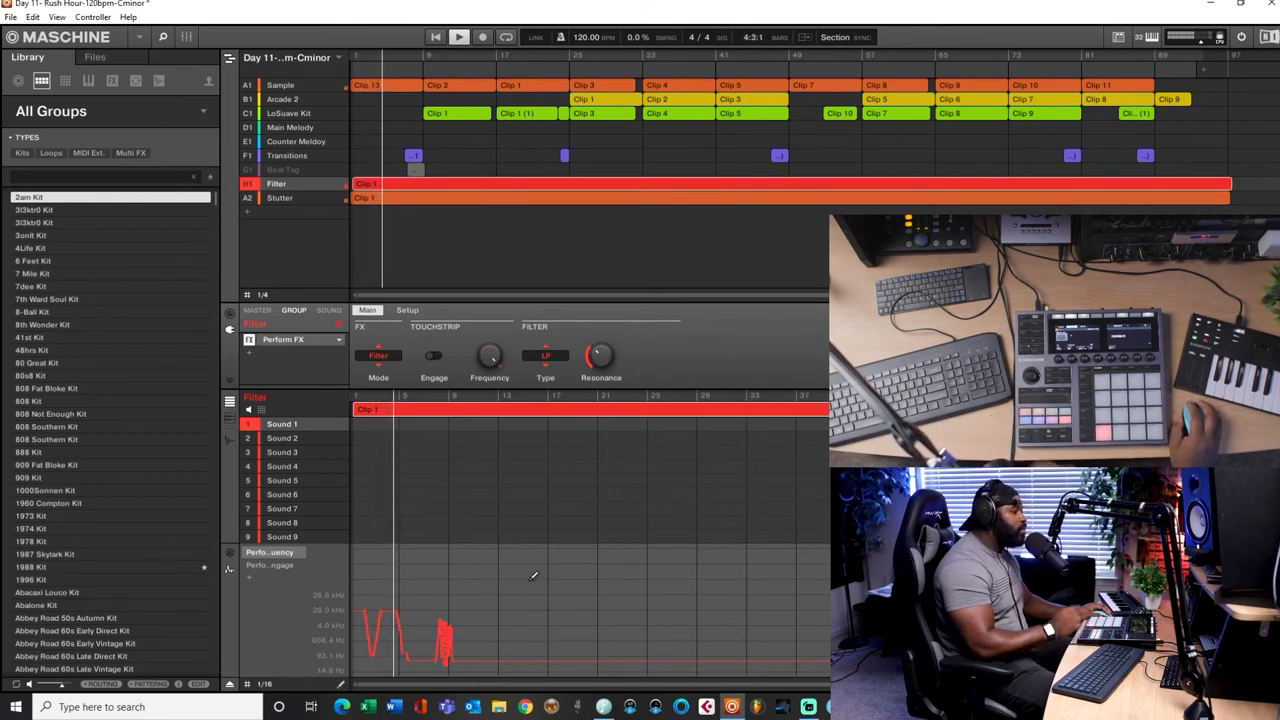
pyautogui.click(433, 355)
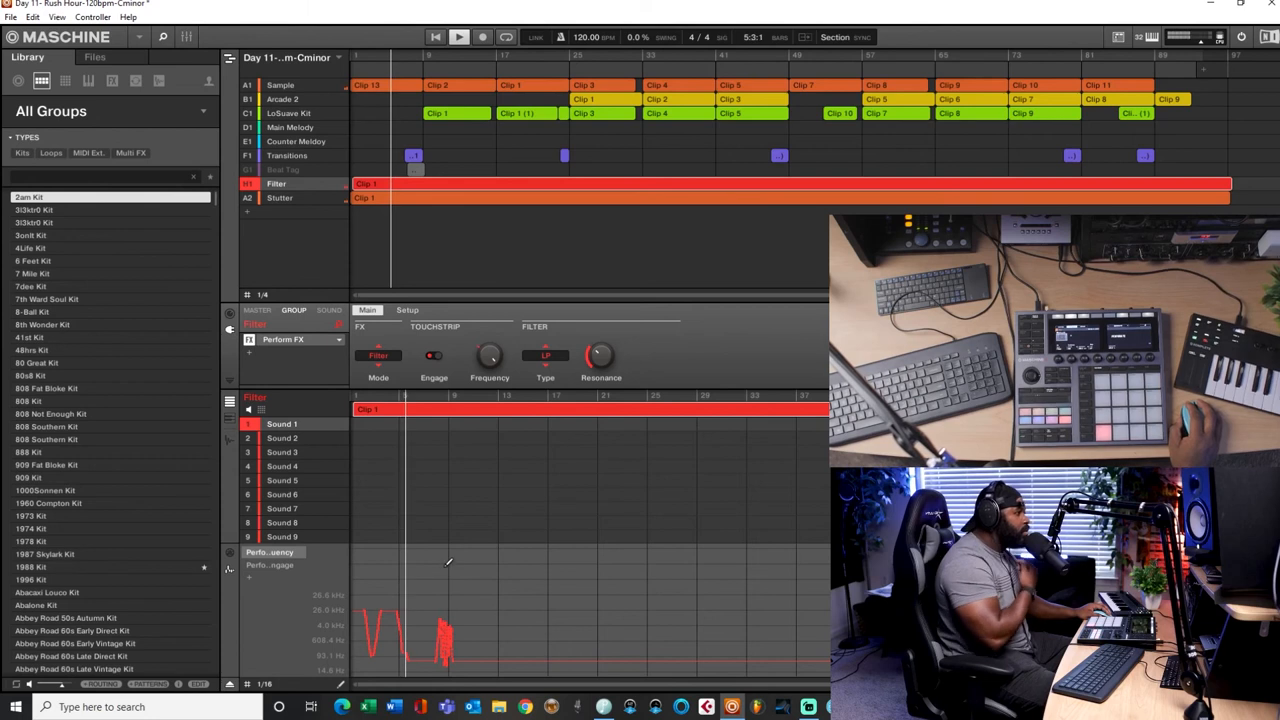
pyautogui.click(280, 197)
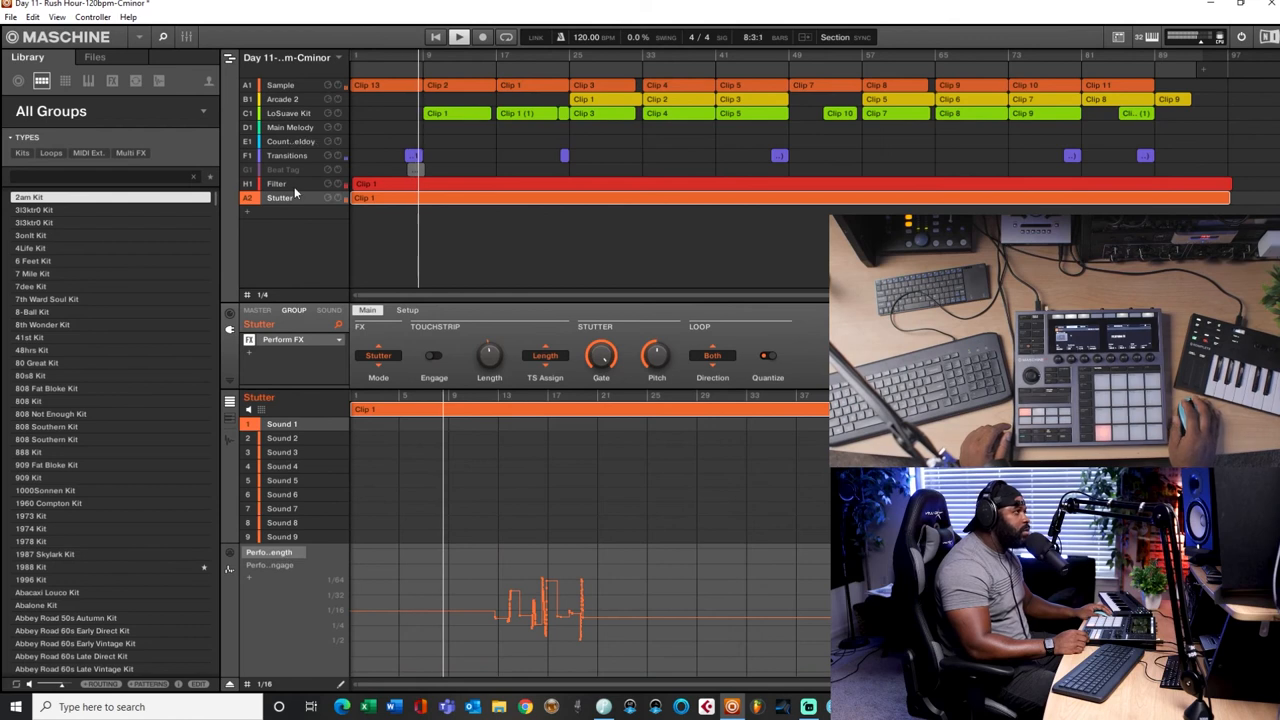
pyautogui.click(276, 184)
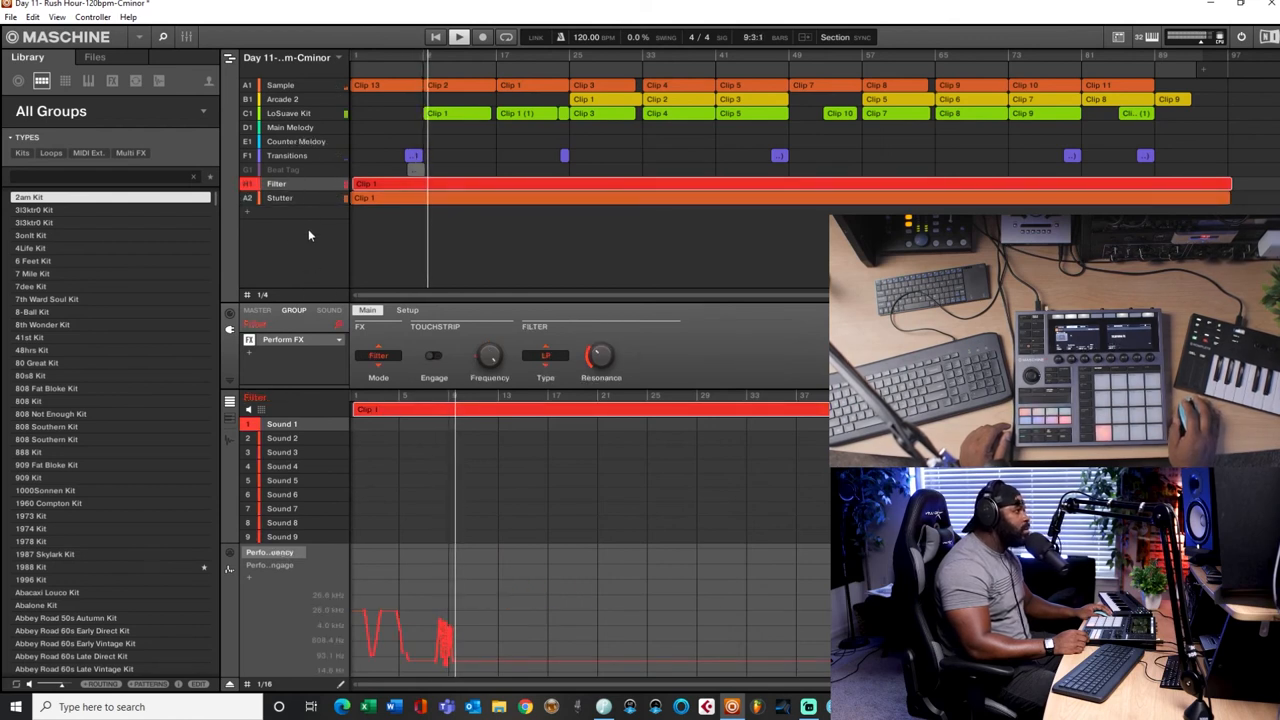
pyautogui.click(279, 197)
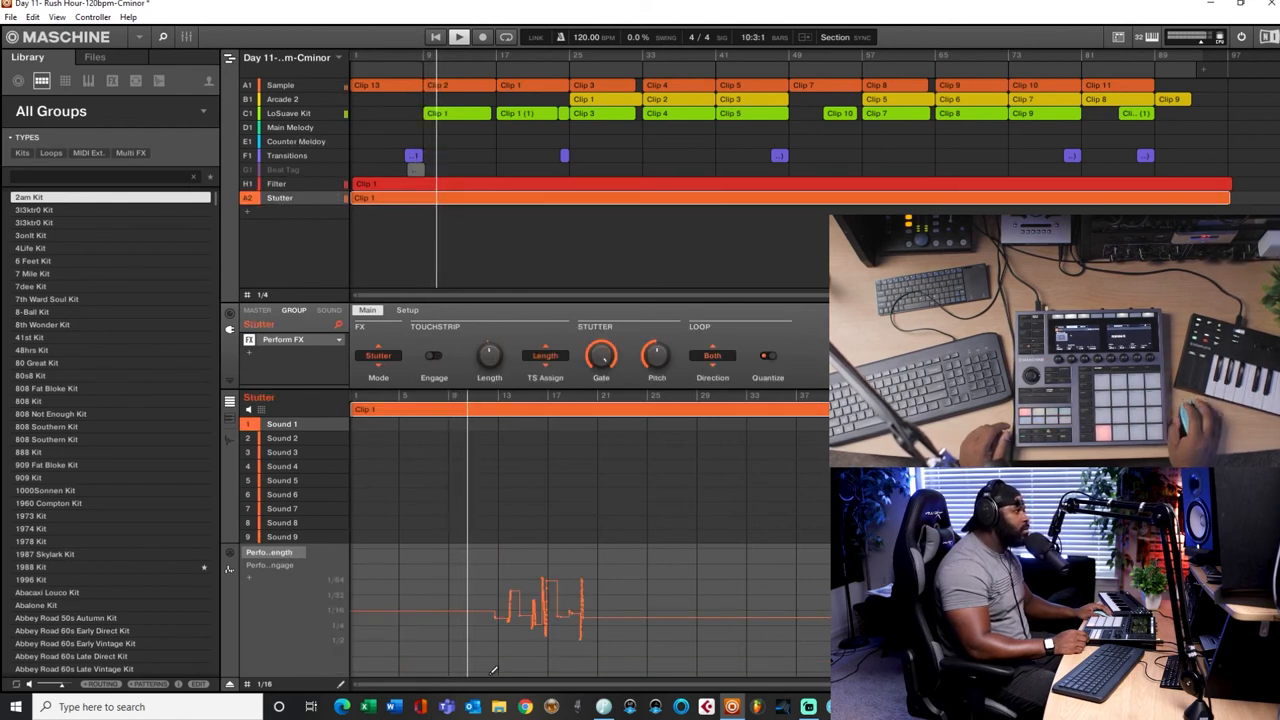